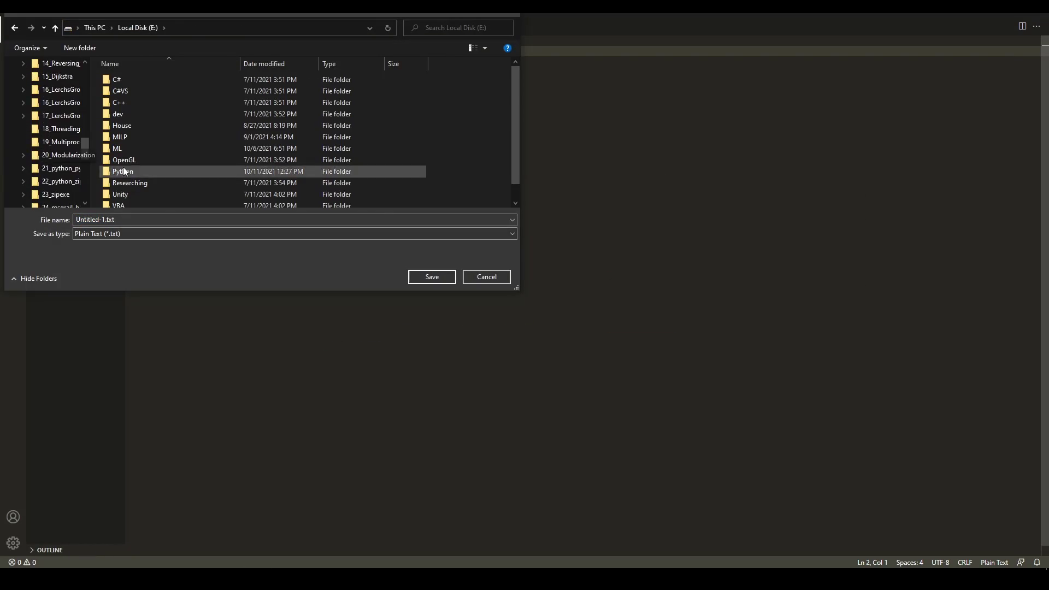
Save the new script as 00_dump.py in the Python folder
{"action": "left_click", "coordinate": [486, 276]}
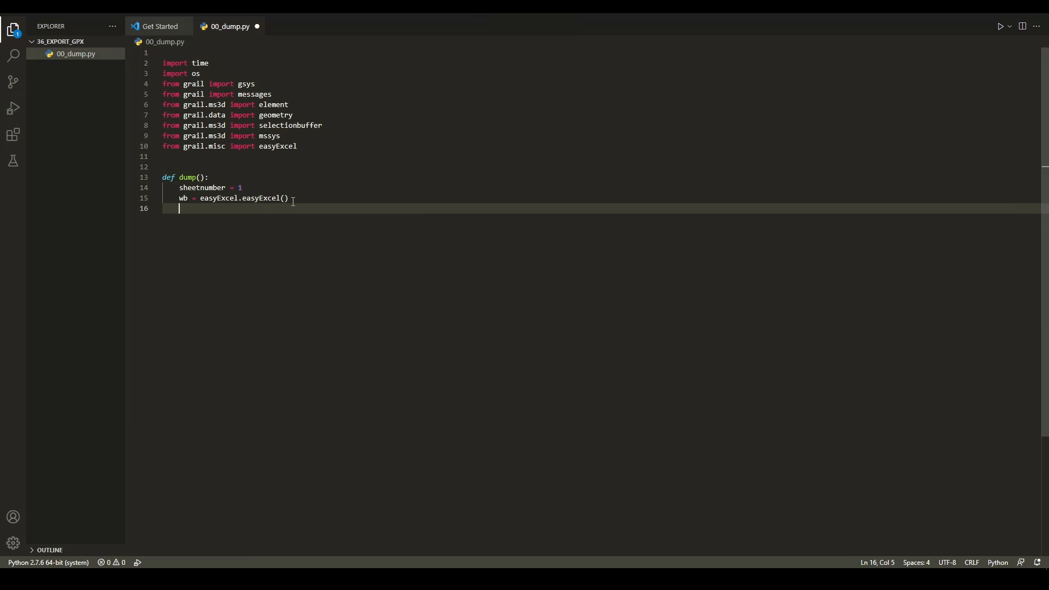
Write the StringID/X/Y/Z header cells, 'No polylines selected!' check, and point-coordinate export loop
{"action": "type", "text": "wb.setCell(sheetnumber, 1 ,1 , \"String\")"}
{"action": "type", "text": "mssys."}
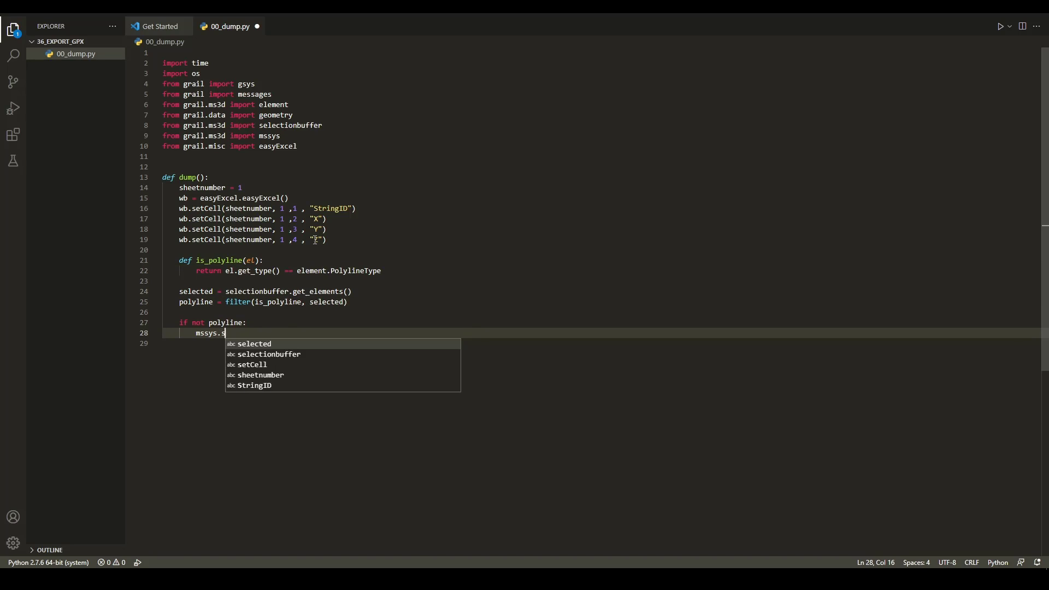
{"action": "type", "text": "stderr.write(\"No polylines selected!\")"}
{"action": "type", "text": "poly_list.extend(var"}
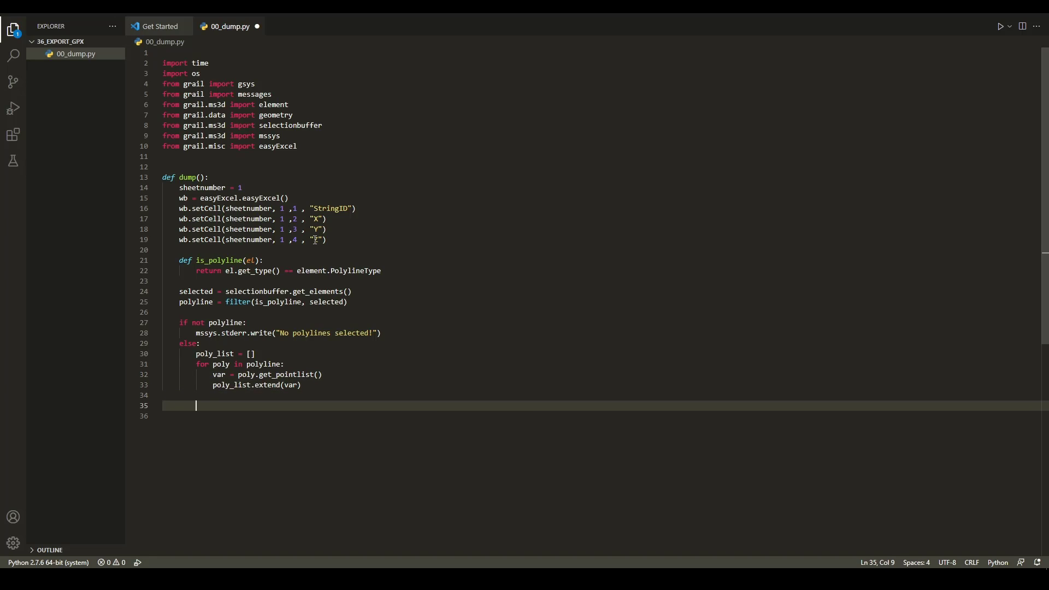
{"action": "type", "text": "count = len(poly_list) * 2 - 2"}
{"action": "type", "text": "w"}
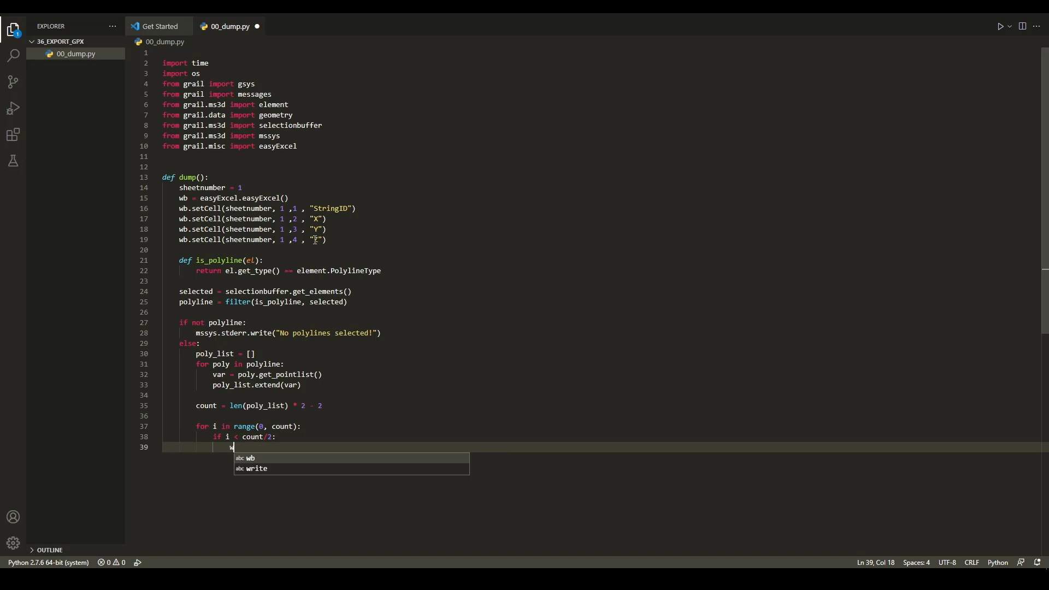
{"action": "type", "text": "b.setCell(sheetnumber, i*2, 1, 1)"}
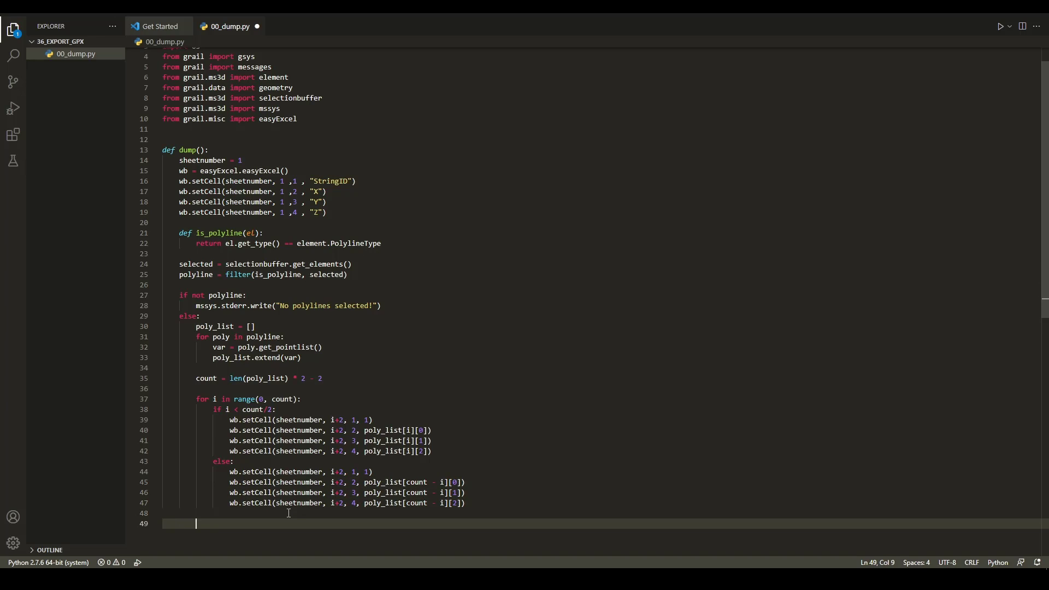
{"action": "type", "text": "print(len(poly_list), \"Data exported for path\")"}
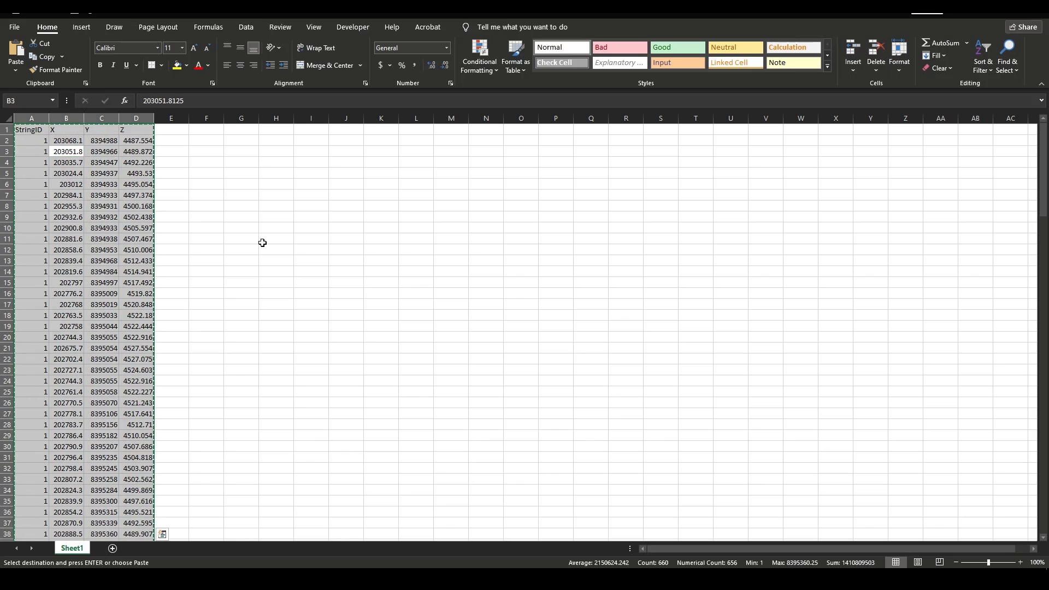
{"action": "mouse_move", "coordinate": [413, 283]}
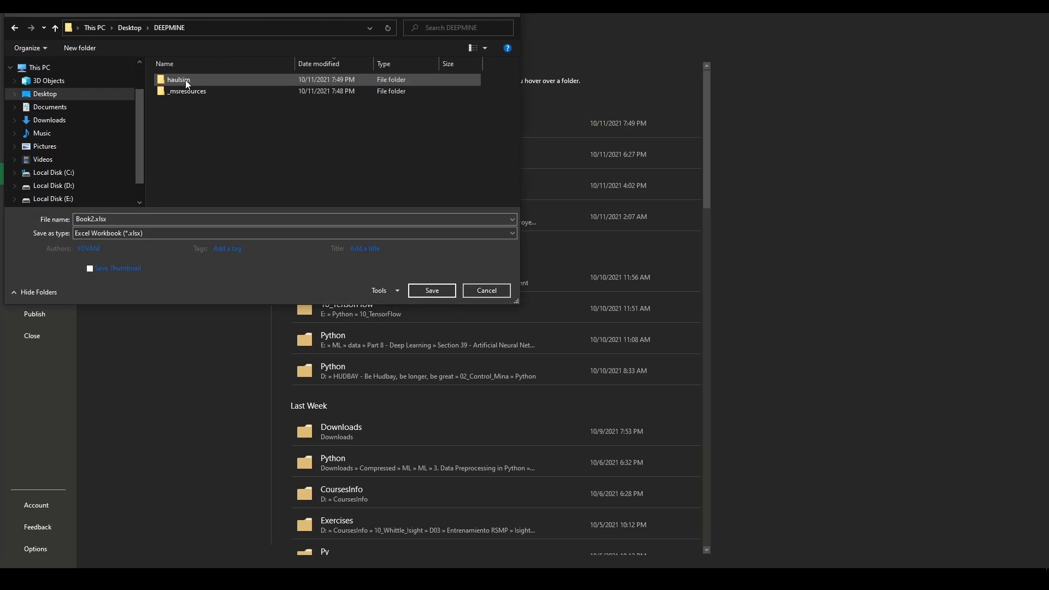
Save the Excel sheet as data.csv in CSV format in the haulsim folder
{"action": "double_click", "coordinate": [177, 80]}
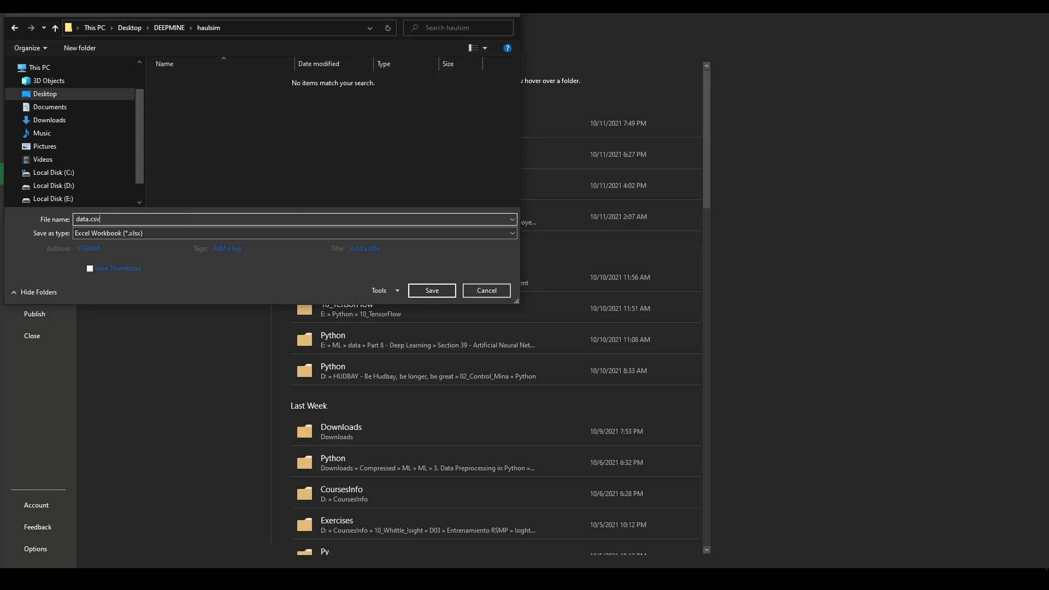
{"action": "left_click", "coordinate": [431, 290]}
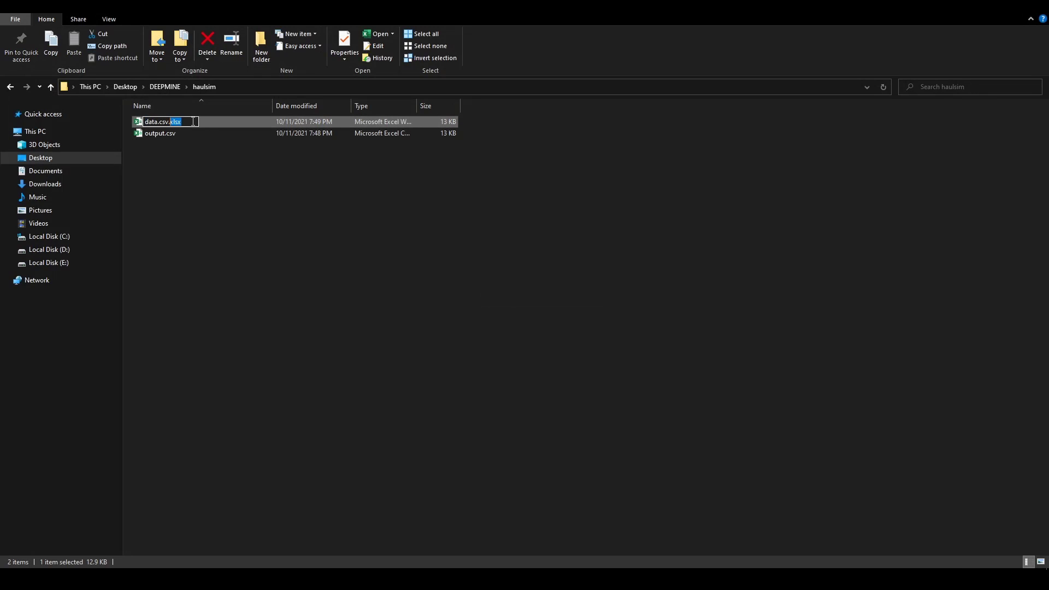
{"action": "double_click", "coordinate": [158, 121]}
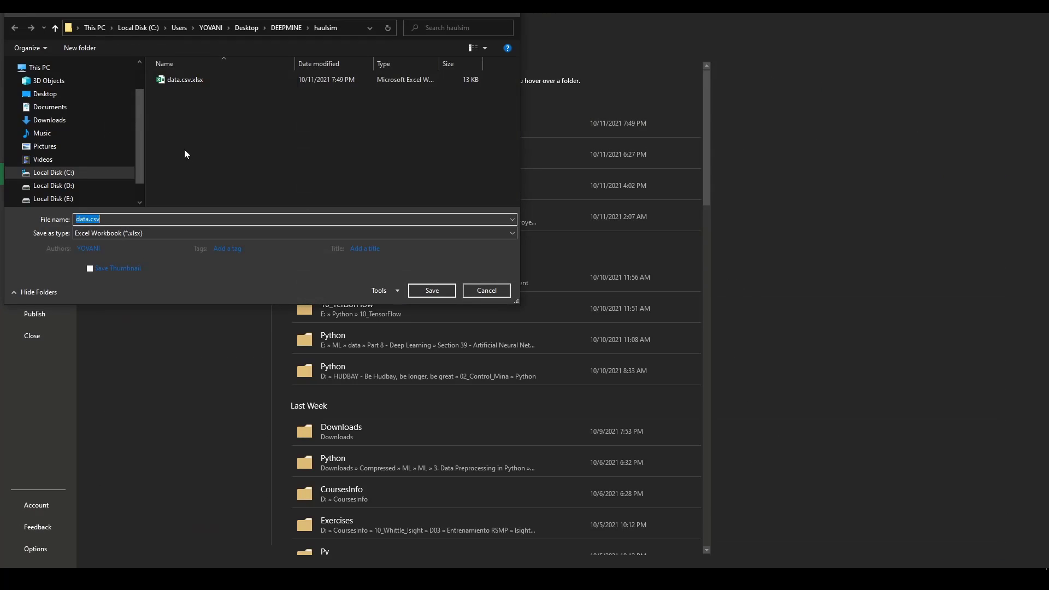
{"action": "left_click", "coordinate": [431, 290]}
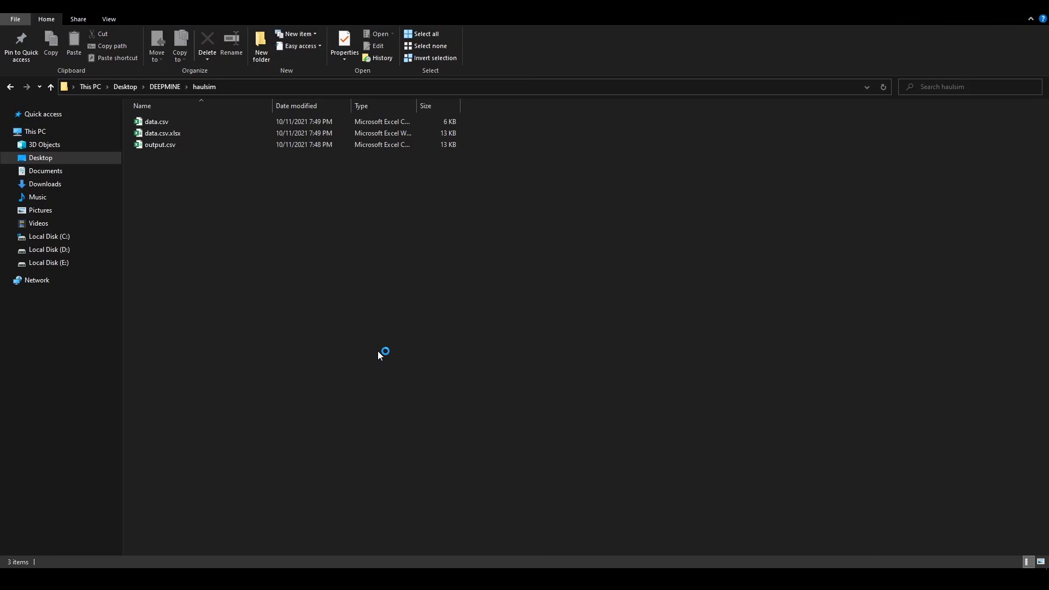
{"action": "mouse_move", "coordinate": [448, 329]}
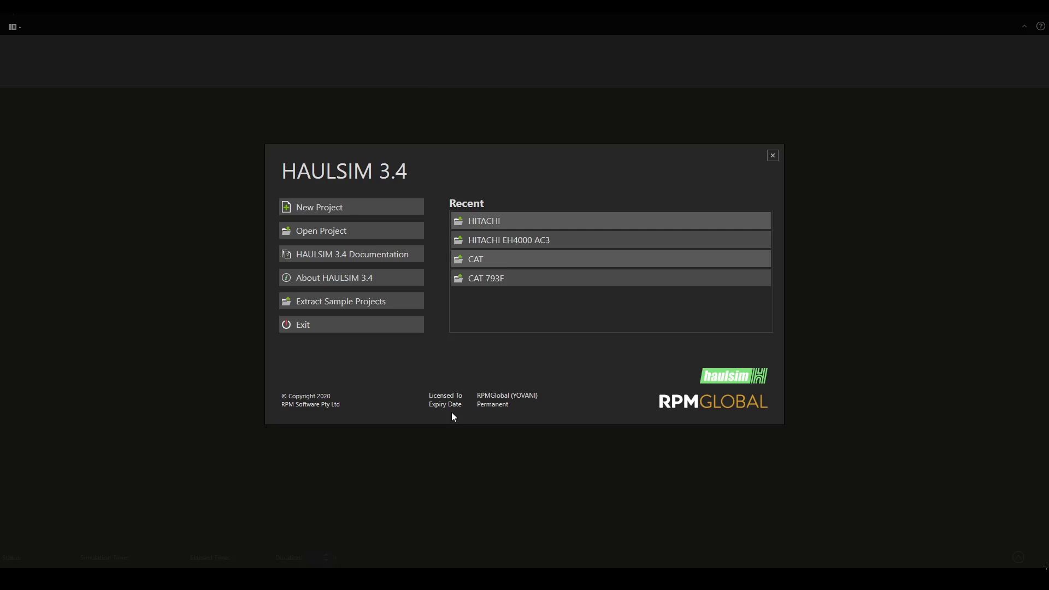
{"action": "mouse_move", "coordinate": [421, 352]}
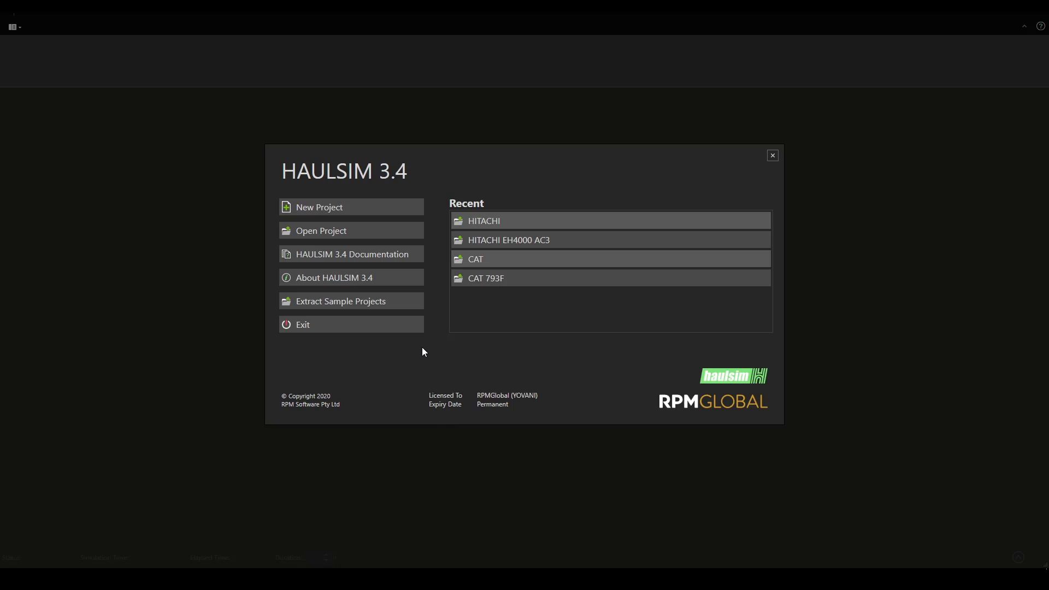
{"action": "mouse_move", "coordinate": [469, 325]}
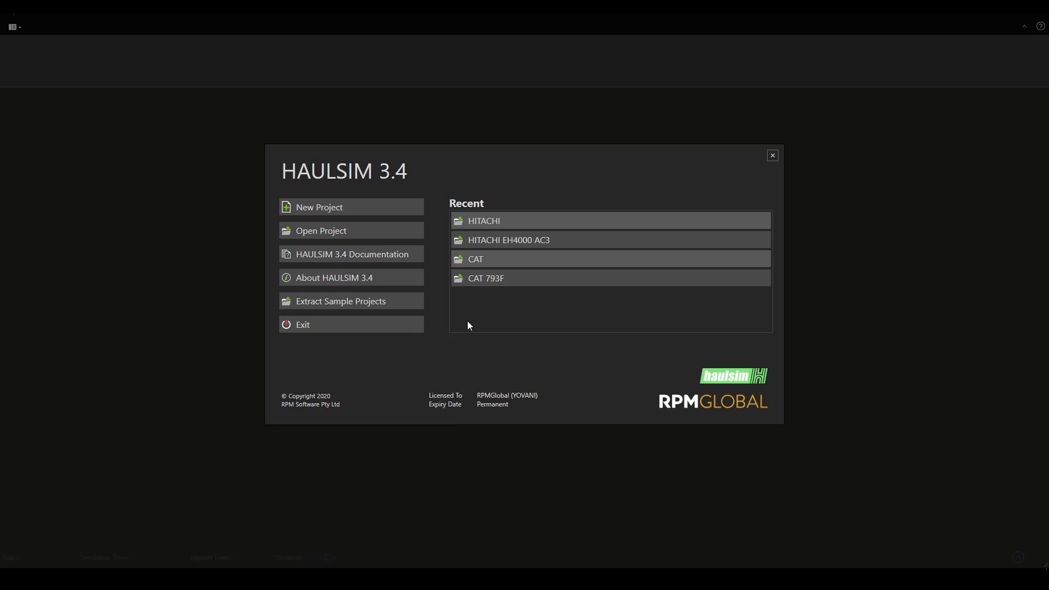
{"action": "mouse_move", "coordinate": [337, 210]}
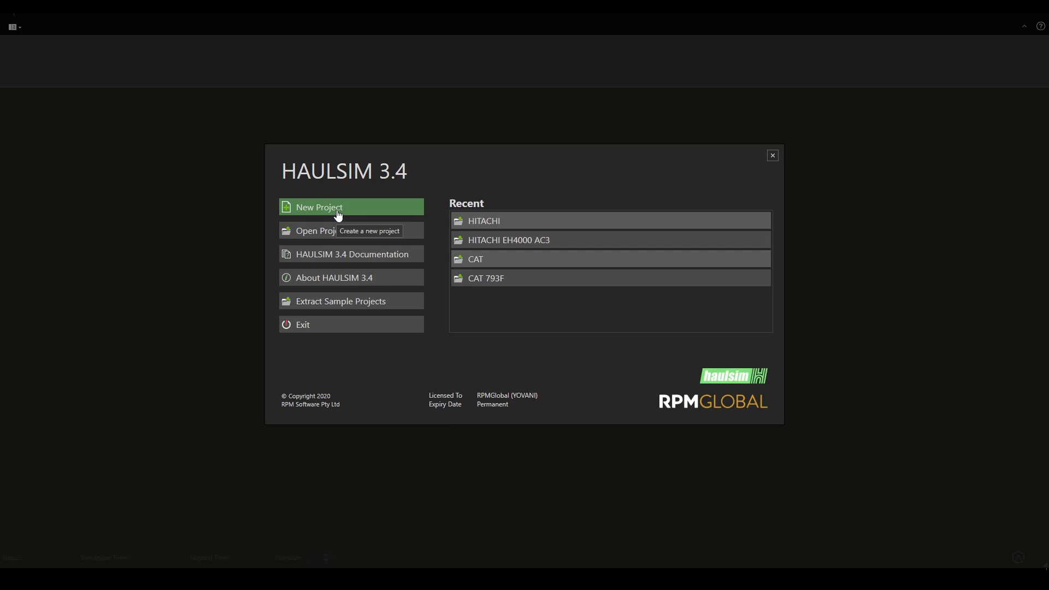
Create a new HAULSIM project named haulsim inside the haulsim folder
{"action": "left_click", "coordinate": [319, 207]}
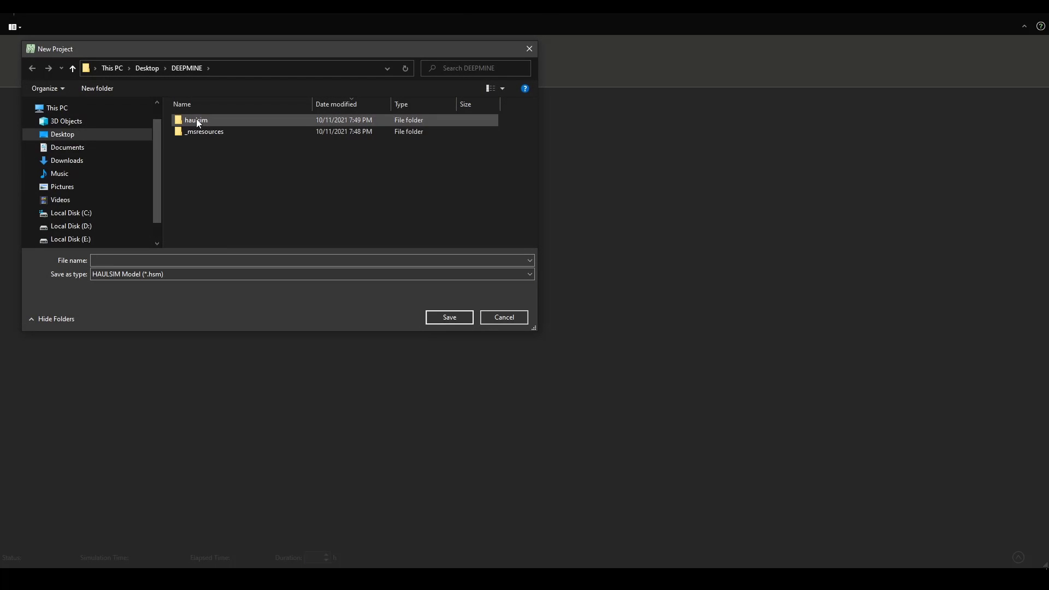
{"action": "double_click", "coordinate": [196, 120]}
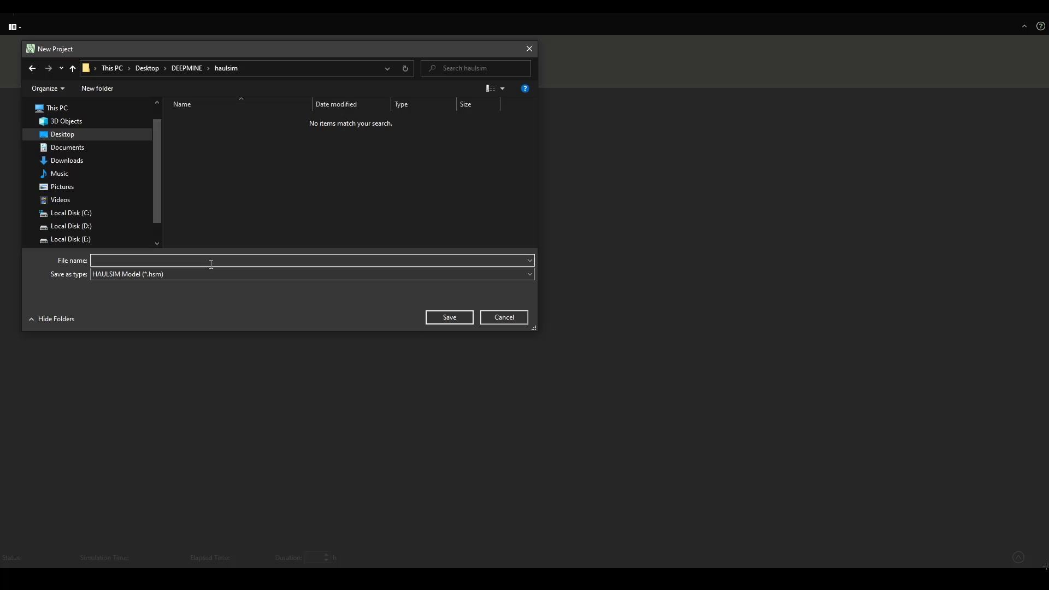
{"action": "type", "text": "haulsim"}
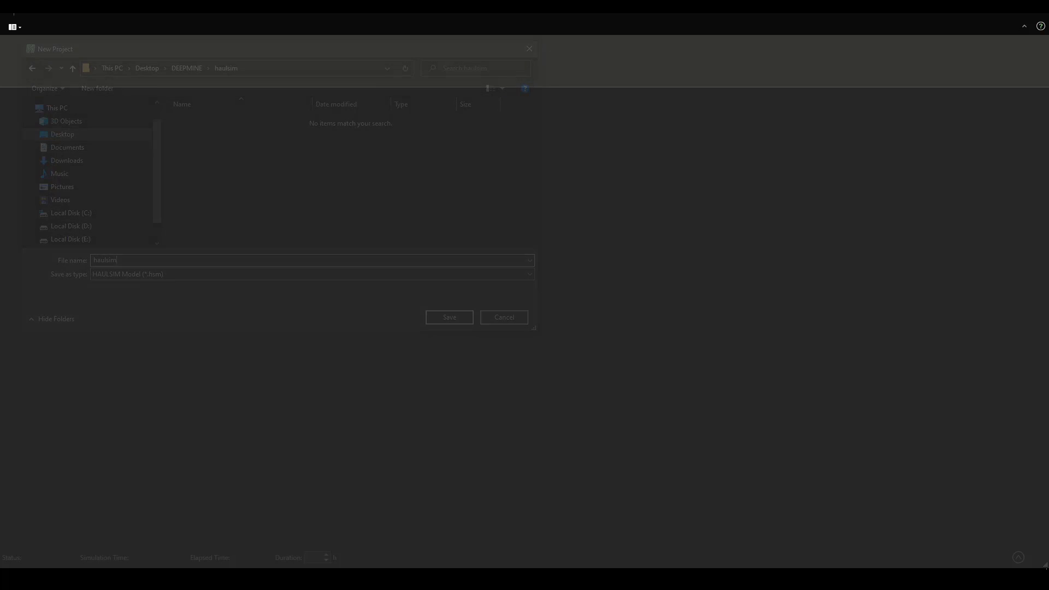
{"action": "left_click", "coordinate": [448, 317]}
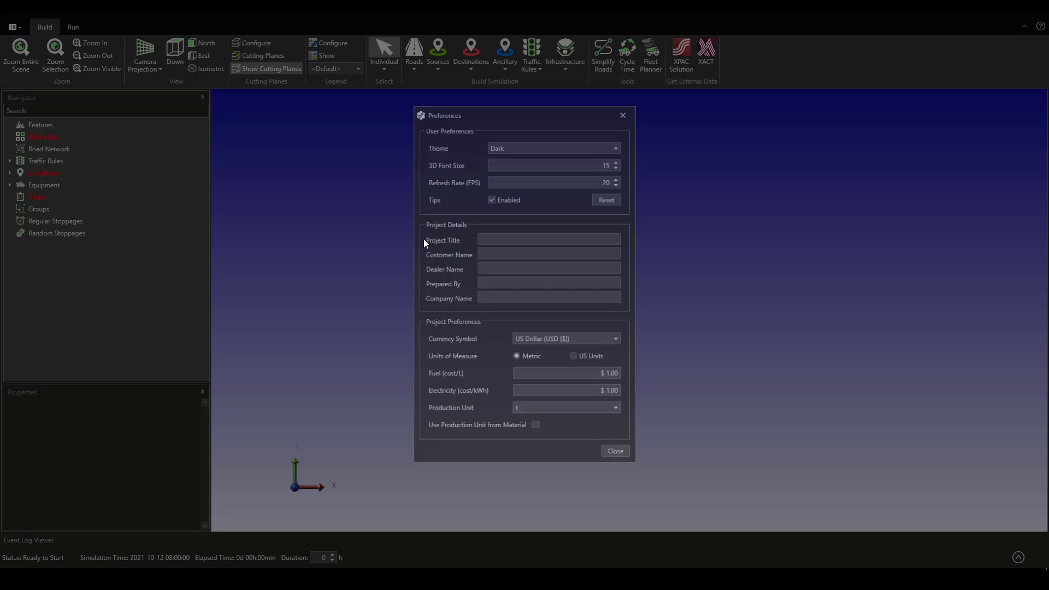
Close Preferences and import data.csv as the project's road network
{"action": "left_click", "coordinate": [614, 451]}
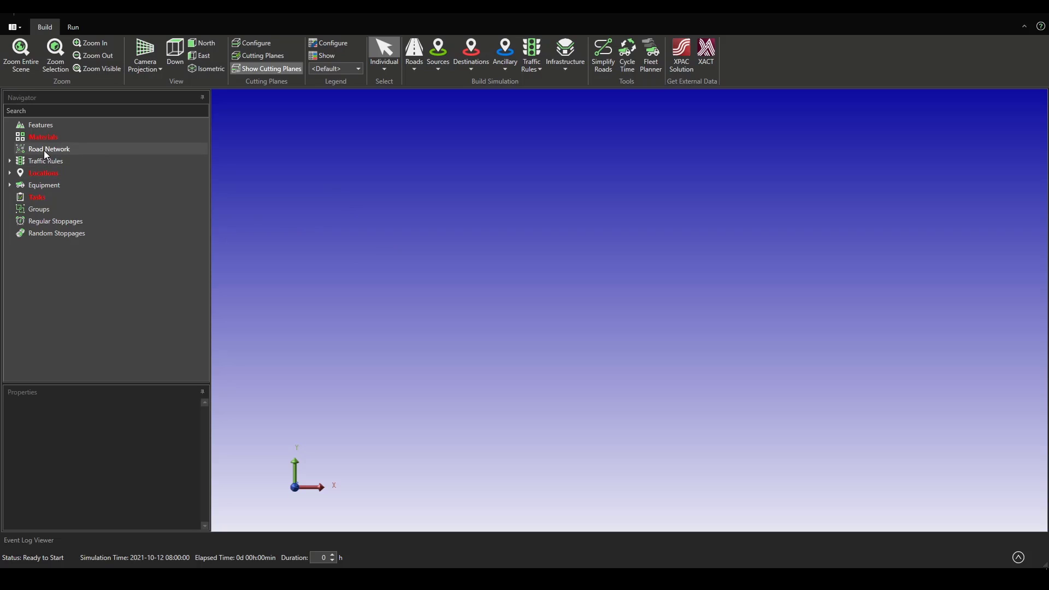
{"action": "right_click", "coordinate": [48, 148]}
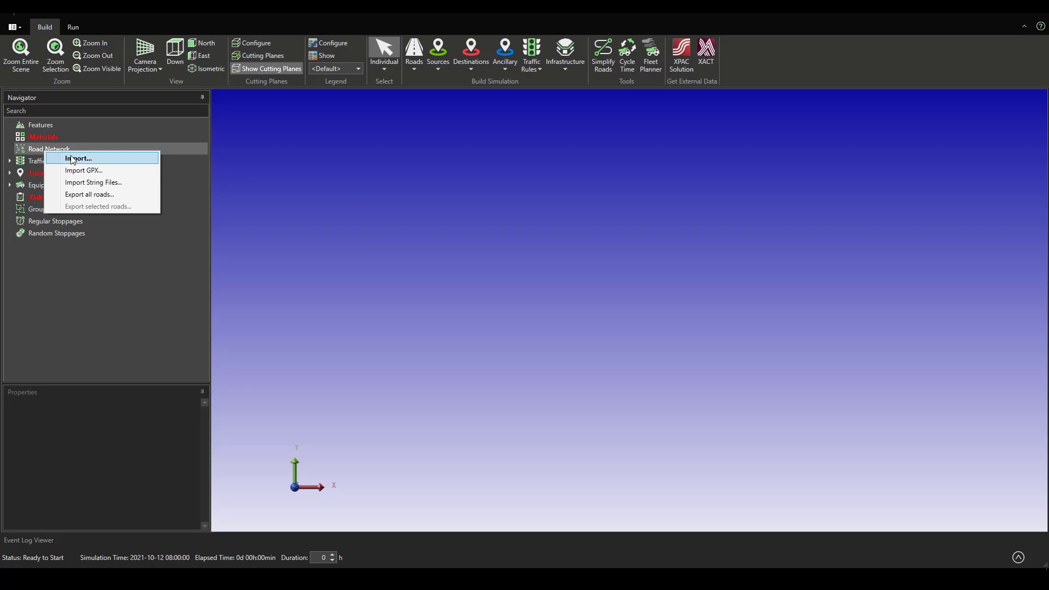
{"action": "left_click", "coordinate": [78, 158]}
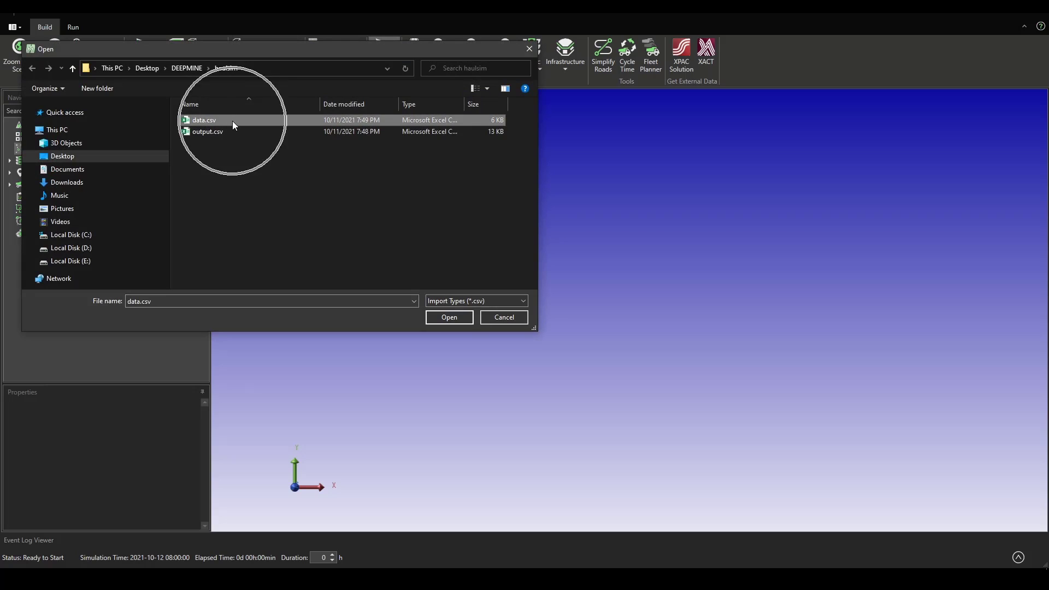
{"action": "left_click", "coordinate": [448, 317]}
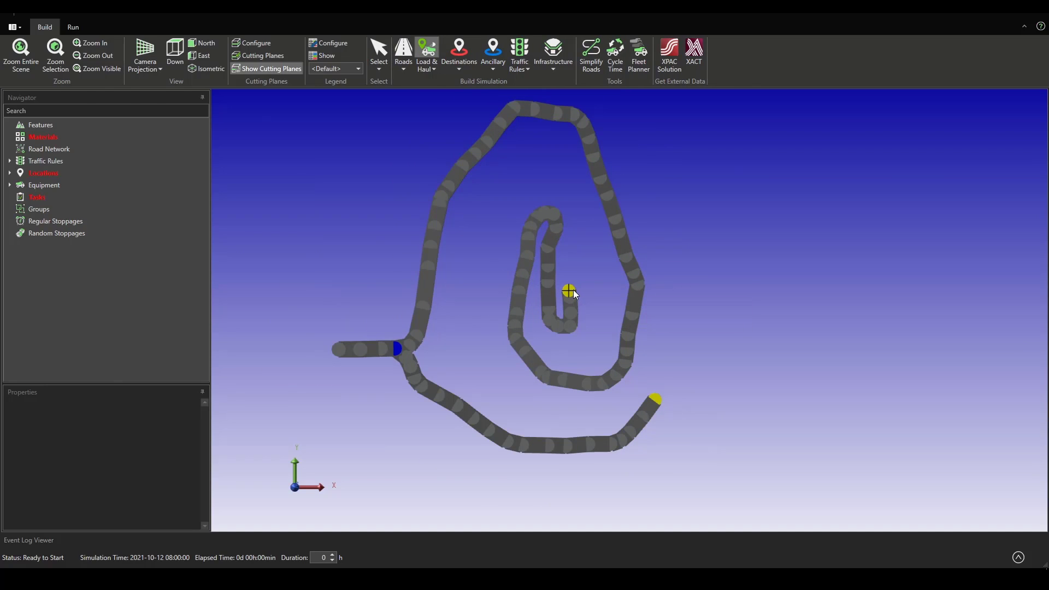
Place Source 01, Destinations 01 and 02, and Ancillary 01 on the road's nodes
{"action": "double_click", "coordinate": [569, 290]}
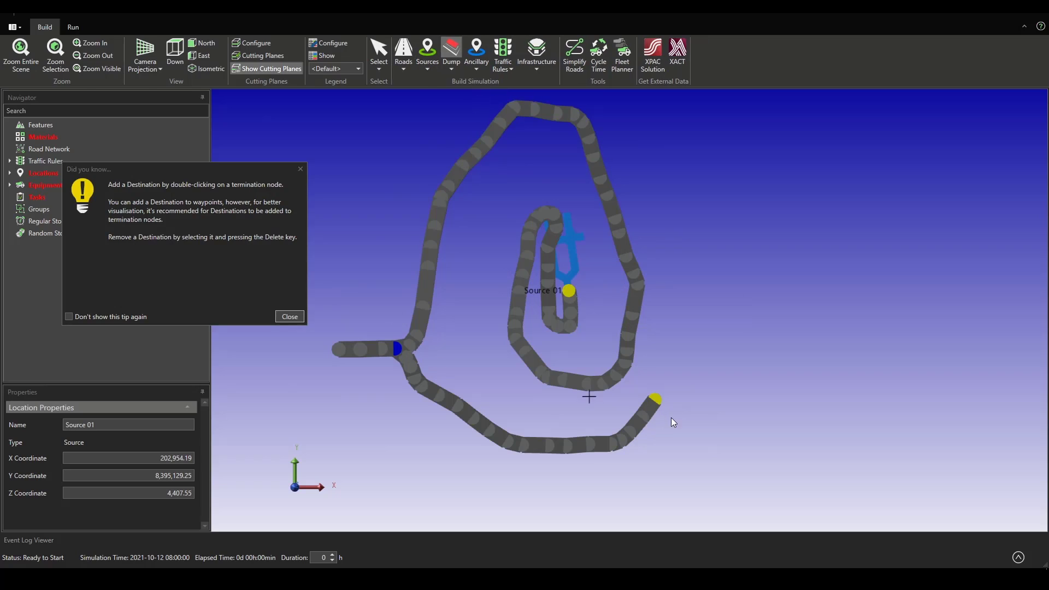
{"action": "double_click", "coordinate": [654, 400]}
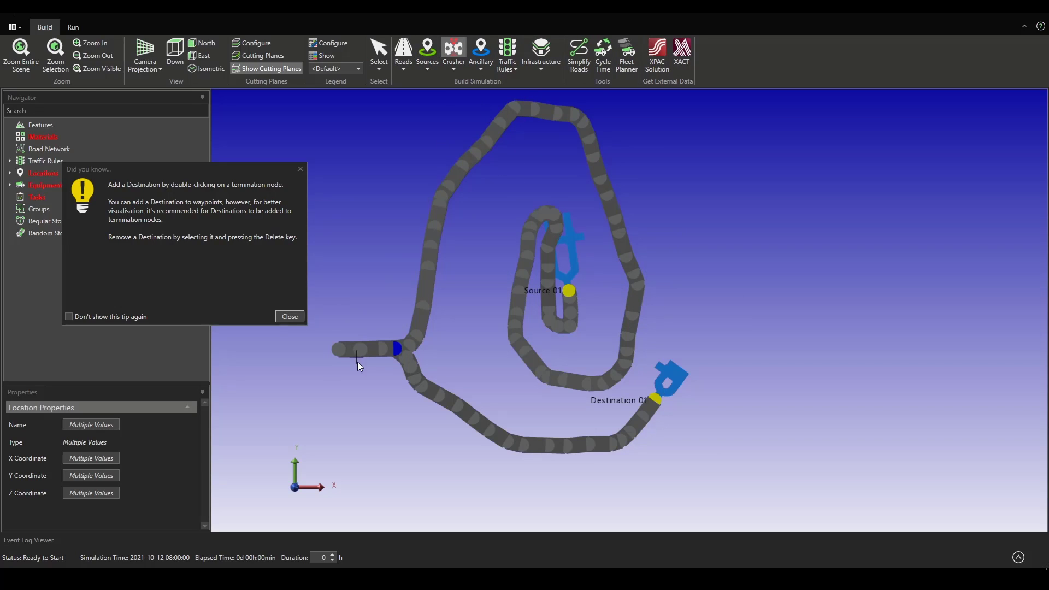
{"action": "double_click", "coordinate": [357, 357]}
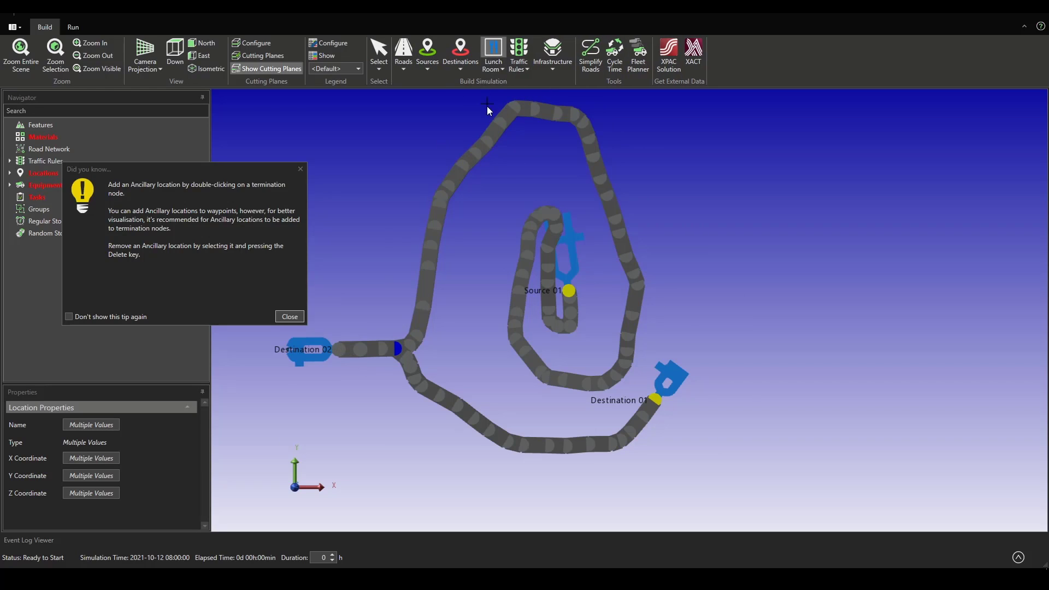
{"action": "left_click", "coordinate": [289, 316]}
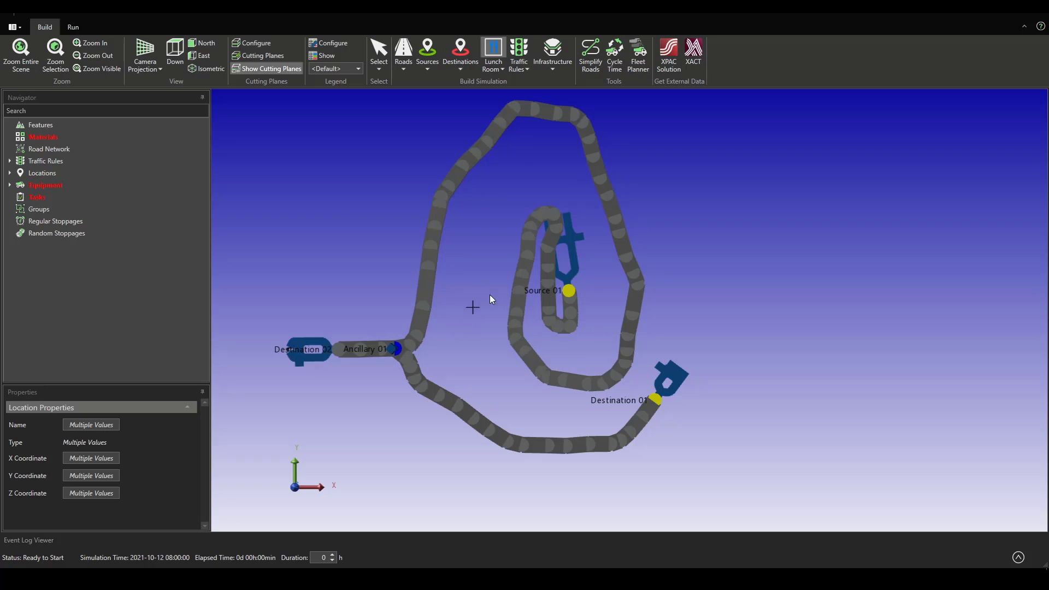
{"action": "right_click", "coordinate": [49, 149]}
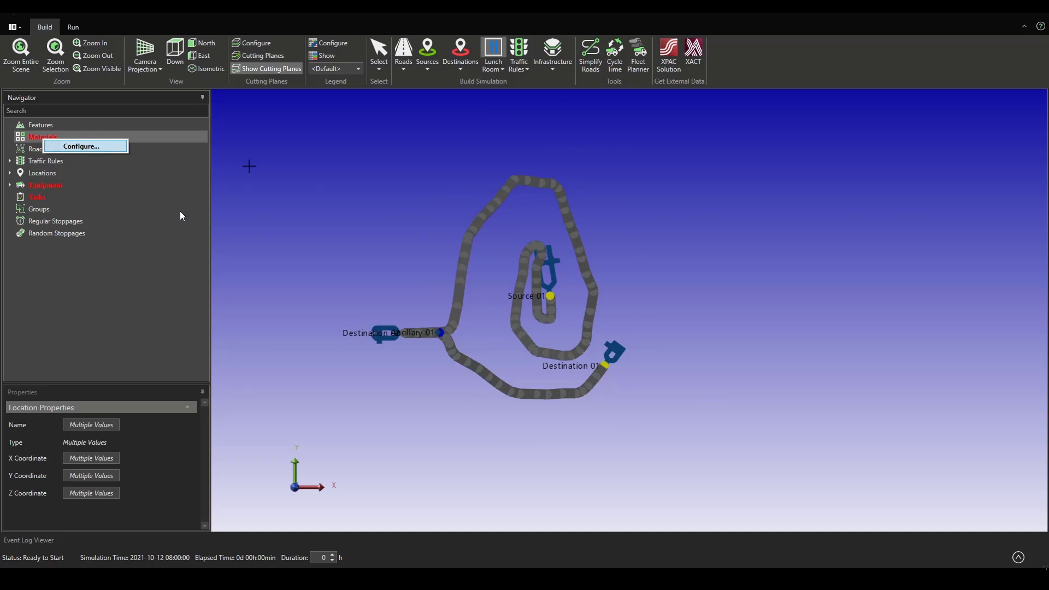
Add Copper Ore from the material library, hard excavatability with 1.20 swell
{"action": "left_click", "coordinate": [80, 146]}
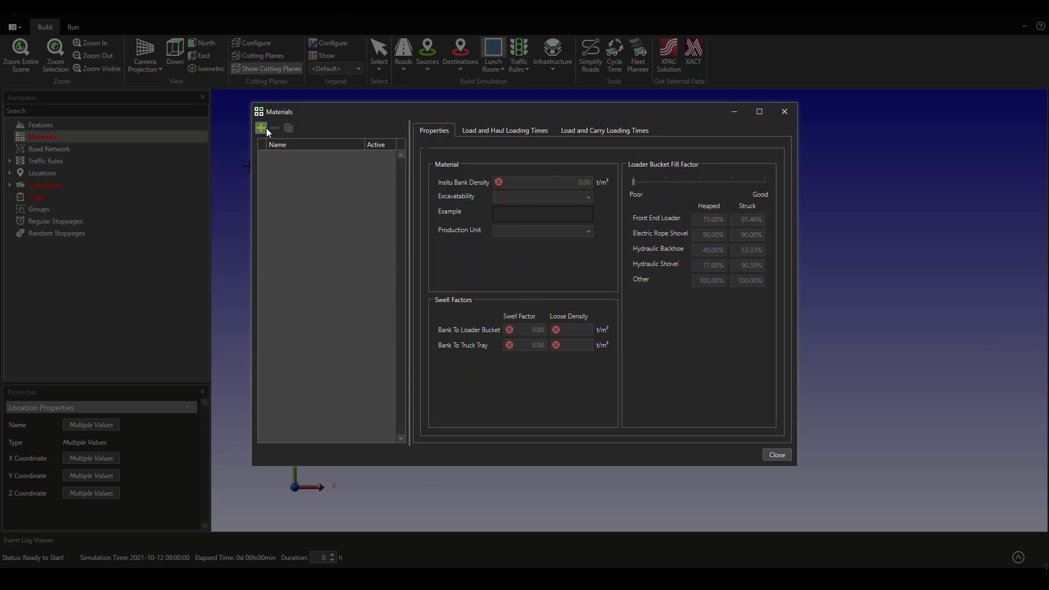
{"action": "left_click", "coordinate": [262, 128]}
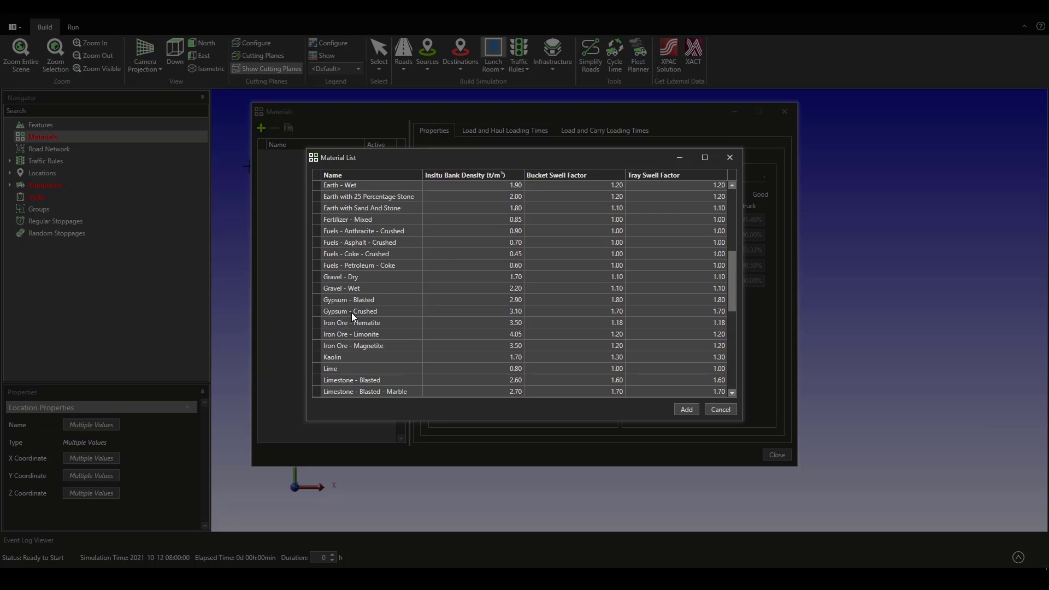
{"action": "left_click", "coordinate": [686, 408]}
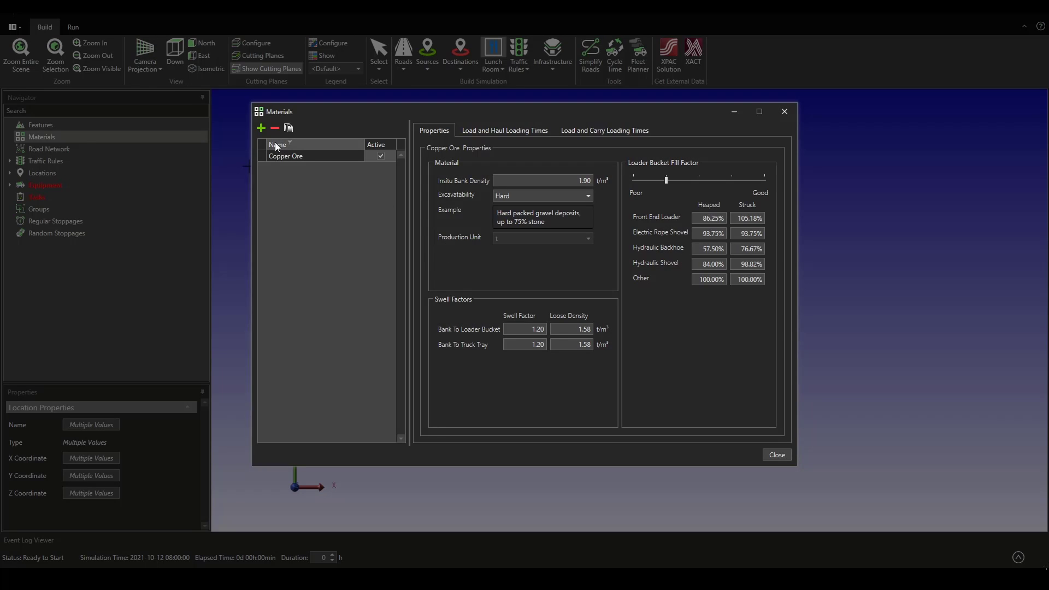
{"action": "left_click", "coordinate": [261, 128]}
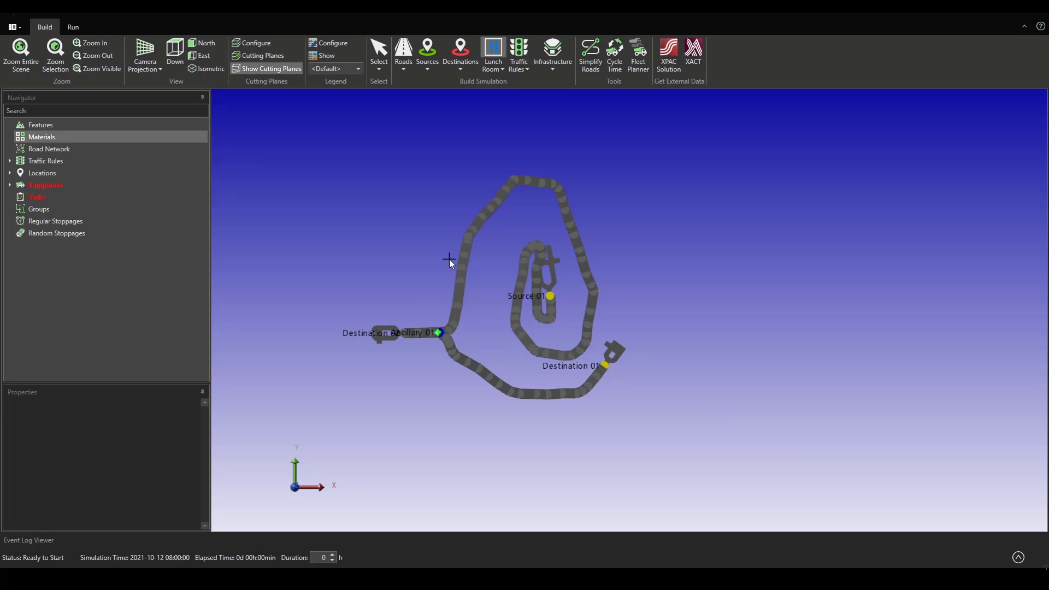
Add the Hitachi EX 5600-6 loader type with Loader 01 and 02 at Source 01
{"action": "left_click", "coordinate": [42, 173]}
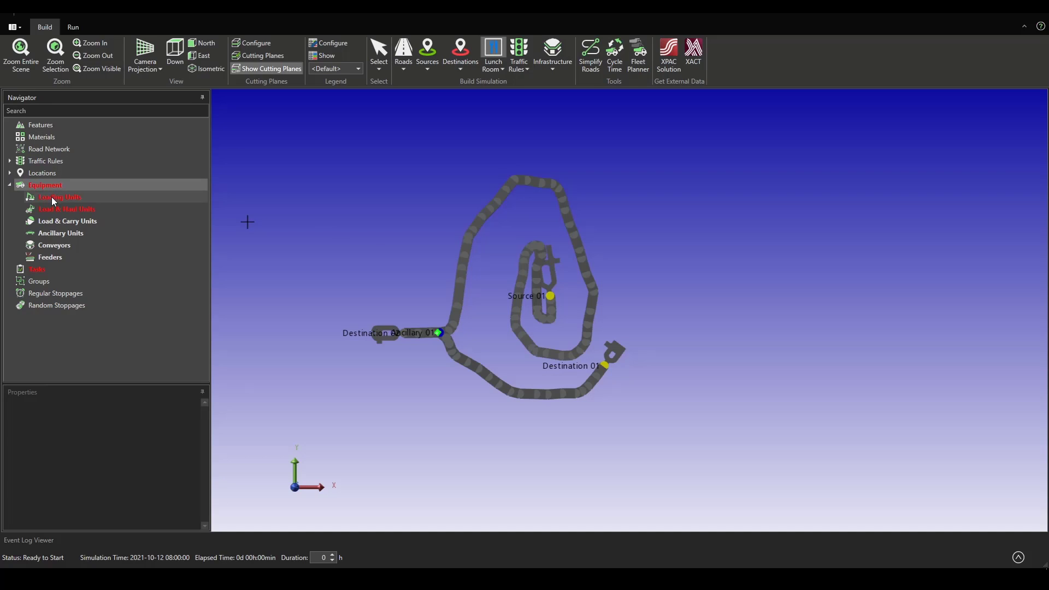
{"action": "double_click", "coordinate": [59, 197]}
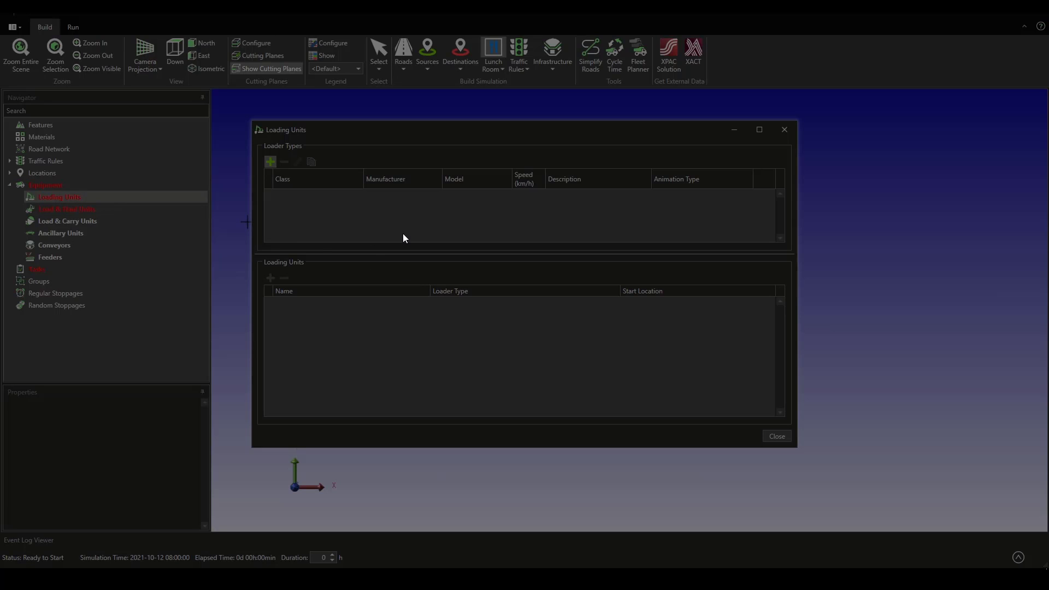
{"action": "left_click", "coordinate": [269, 161]}
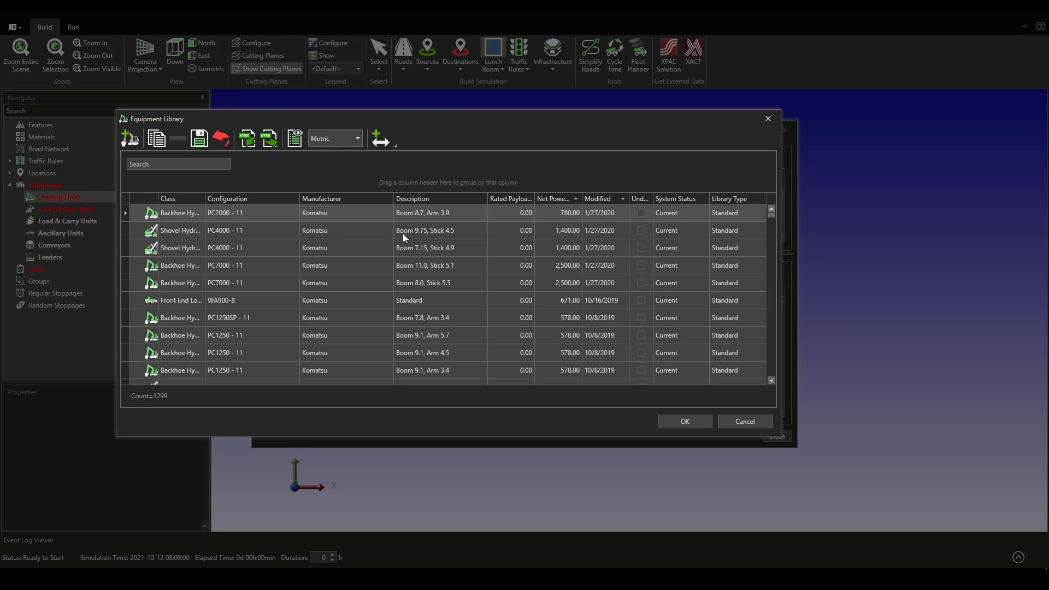
{"action": "type", "text": "hitachi ex5600"}
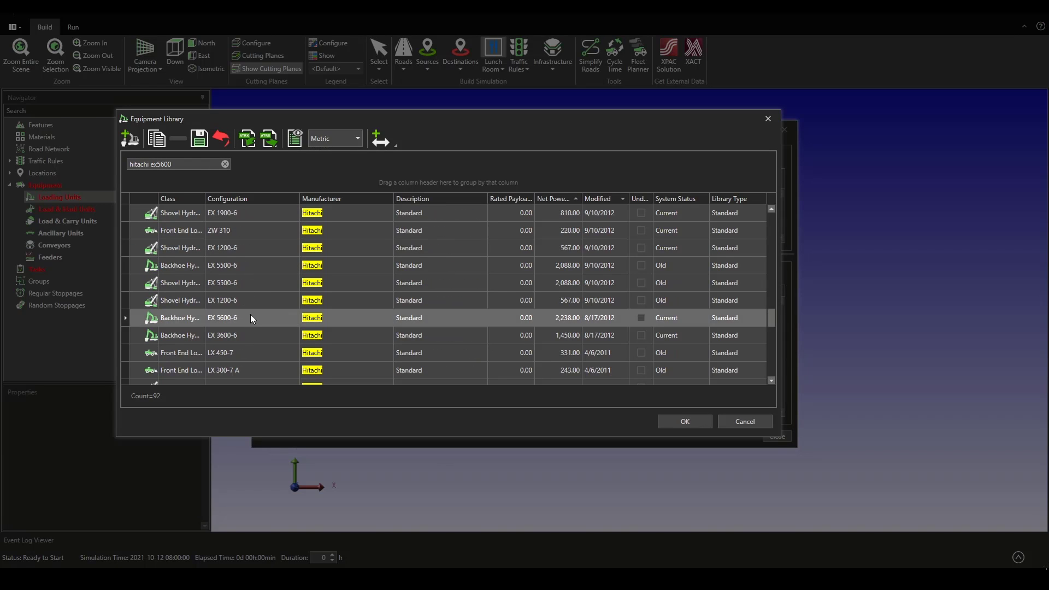
{"action": "left_click", "coordinate": [684, 421]}
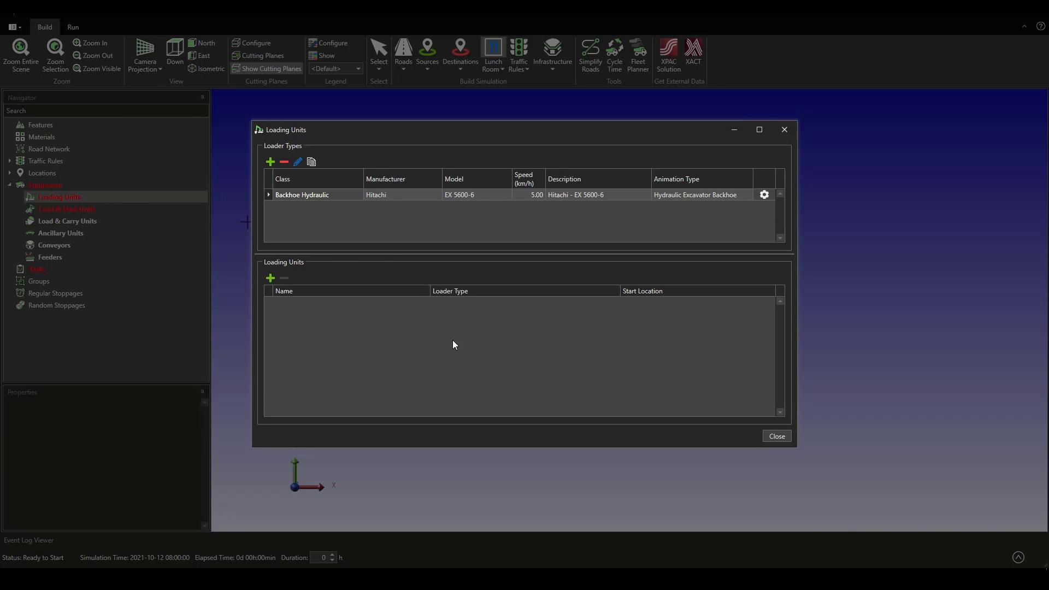
{"action": "mouse_move", "coordinate": [323, 322]}
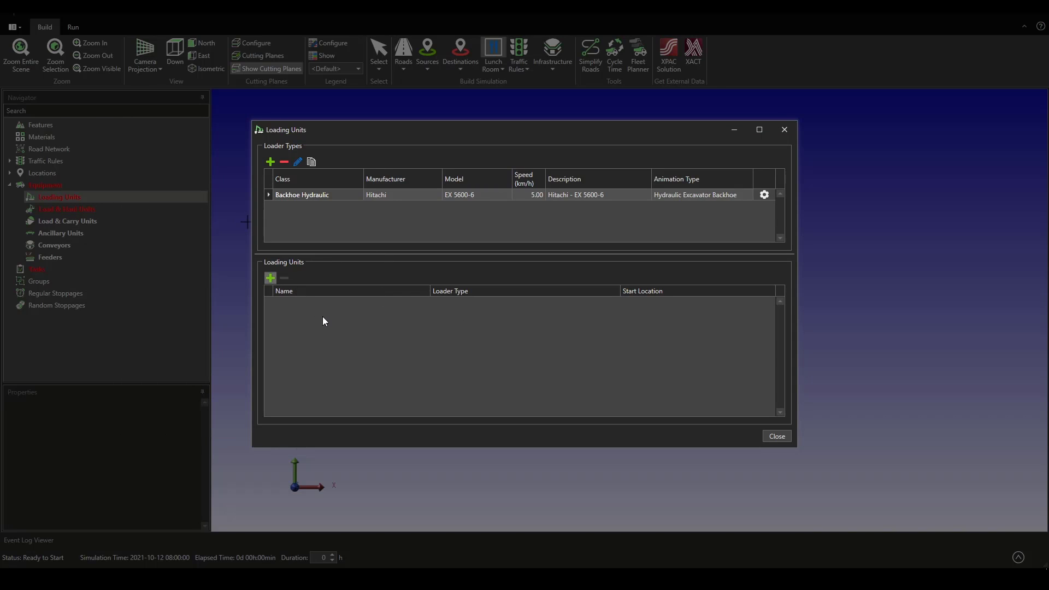
{"action": "left_click", "coordinate": [270, 278]}
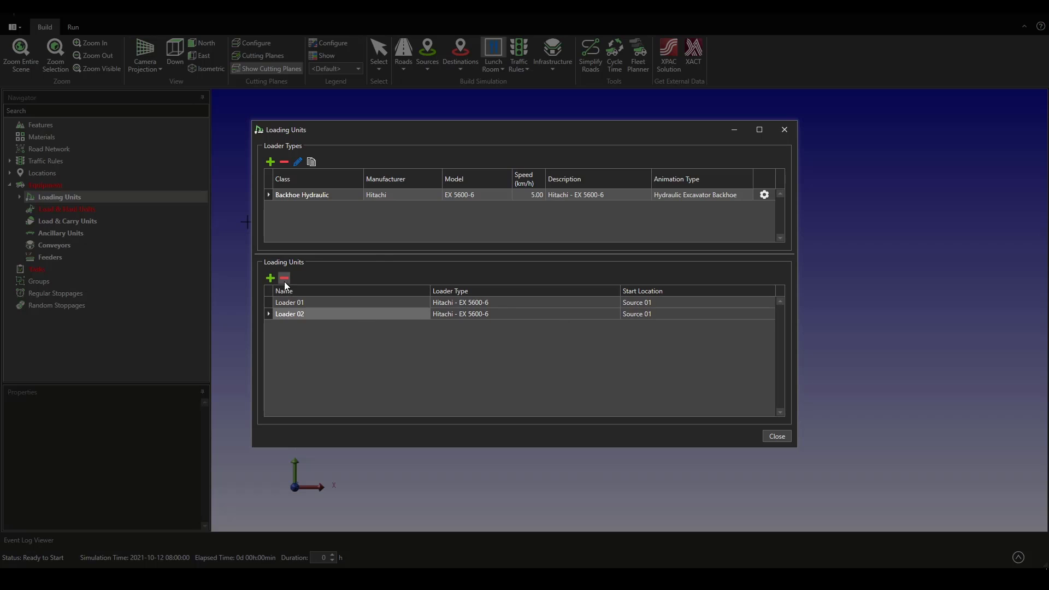
{"action": "left_click", "coordinate": [284, 278]}
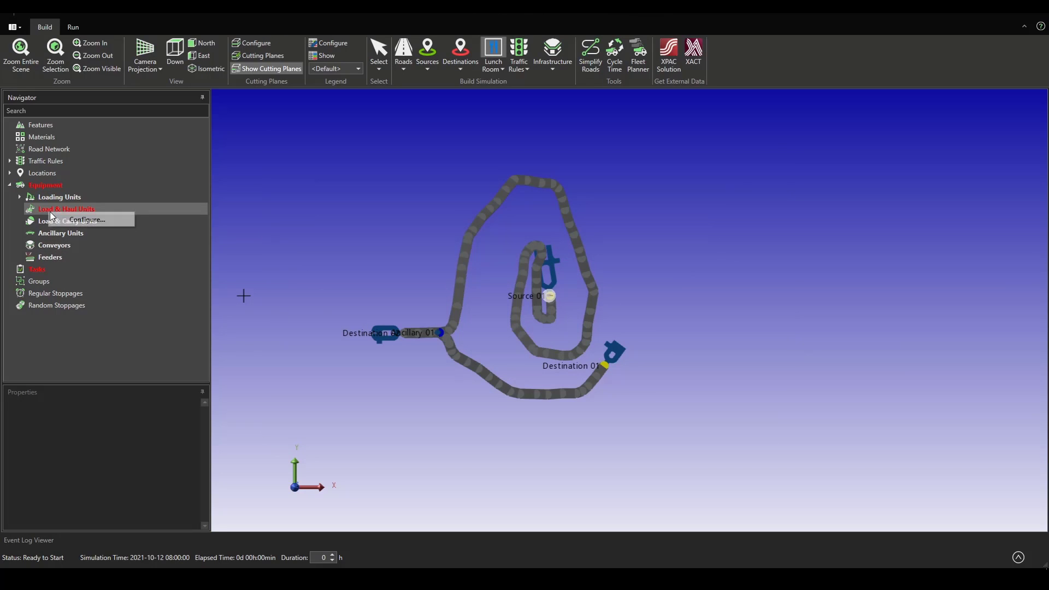
Add the Caterpillar 793 F truck type with Trucks 01–05 starting at Ancillary 01
{"action": "left_click", "coordinate": [86, 220]}
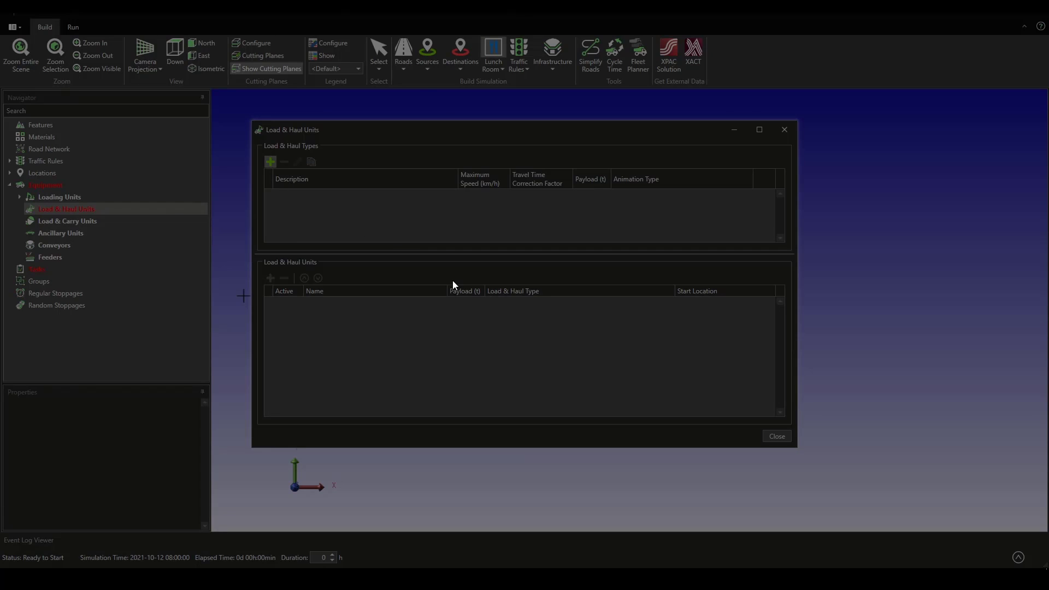
{"action": "mouse_move", "coordinate": [411, 247]}
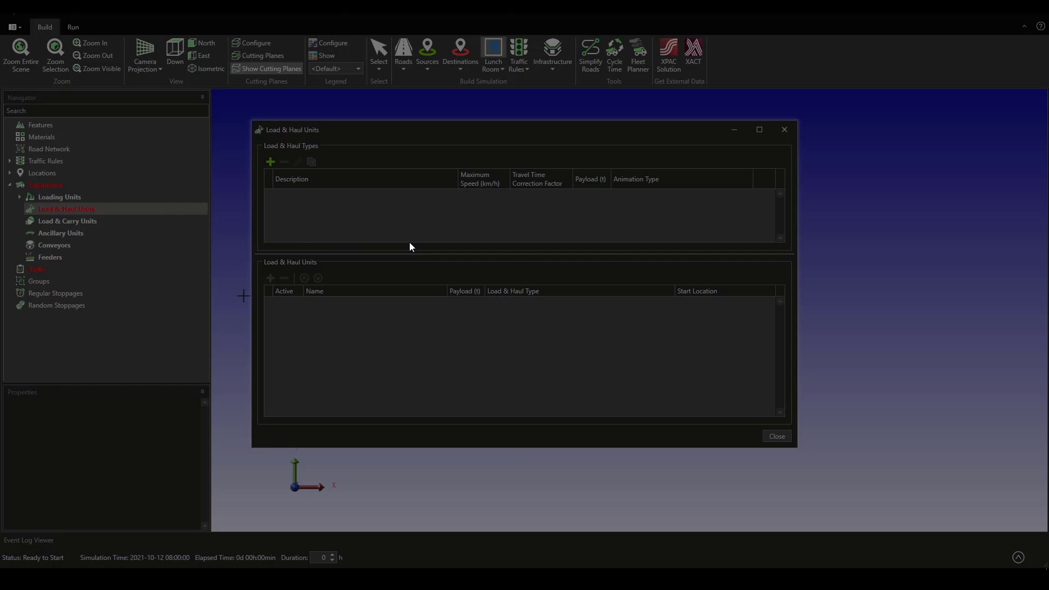
{"action": "left_click", "coordinate": [269, 161]}
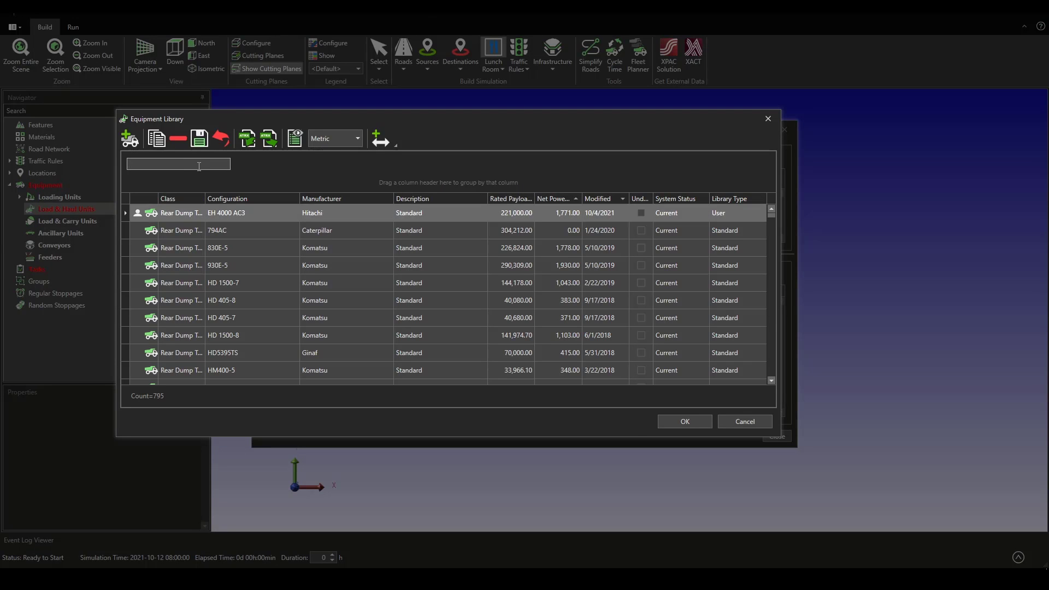
{"action": "type", "text": "caterpillar 793f"}
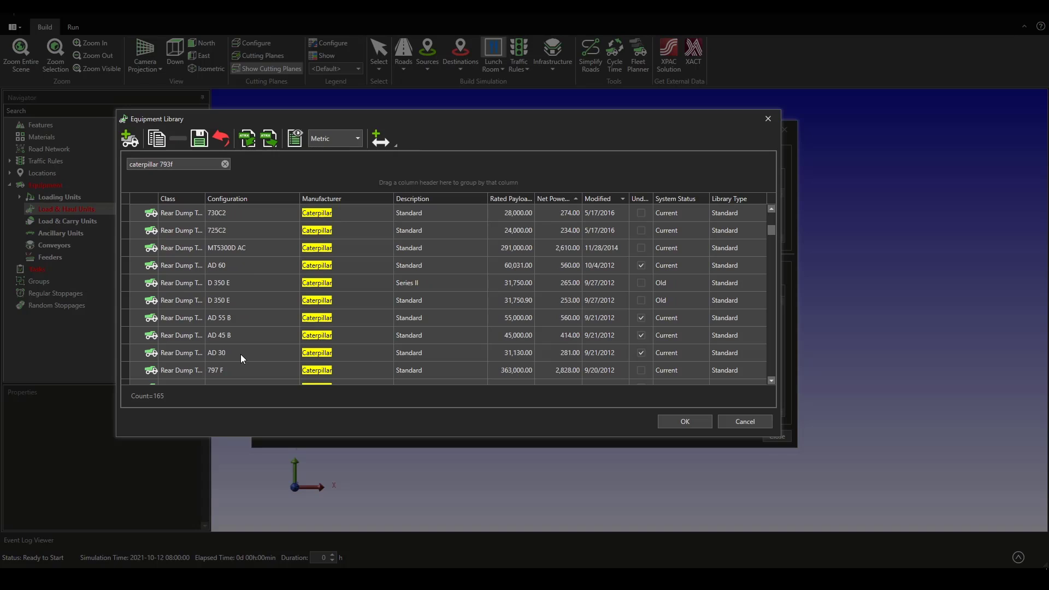
{"action": "left_click", "coordinate": [684, 421]}
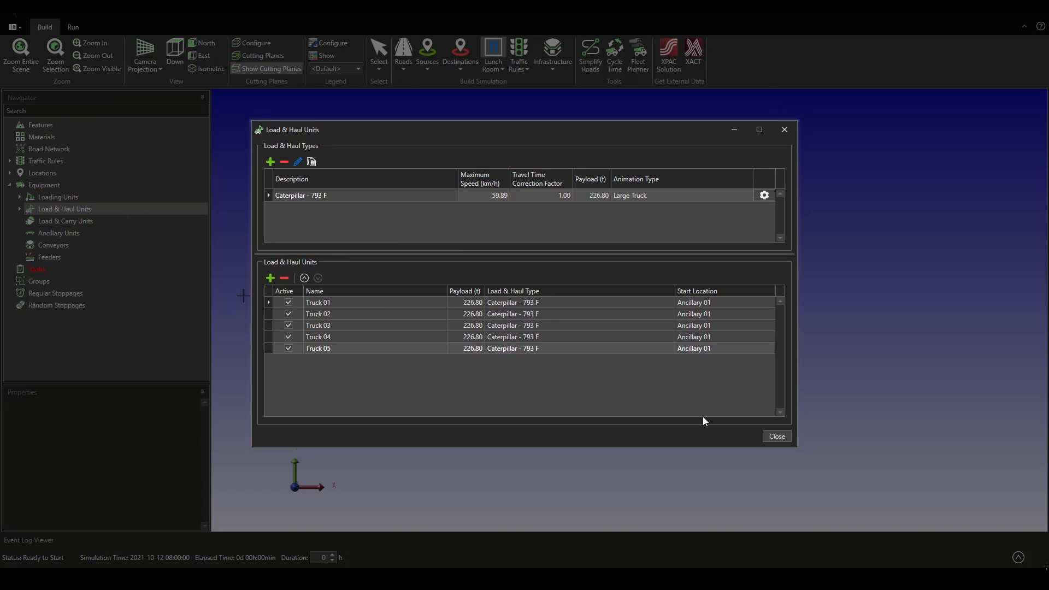
{"action": "left_click", "coordinate": [776, 436]}
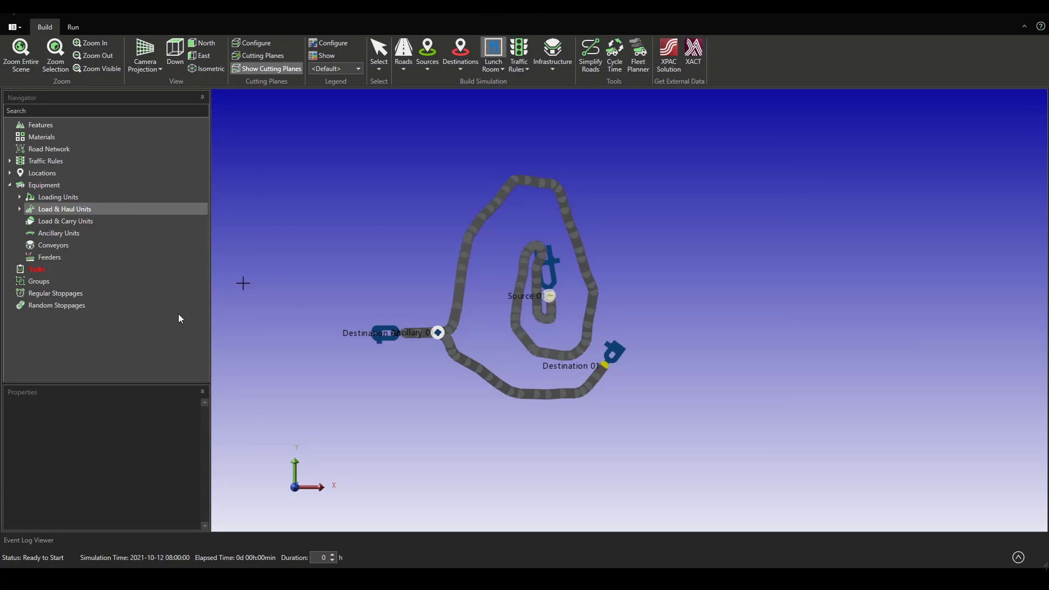
{"action": "mouse_move", "coordinate": [37, 269]}
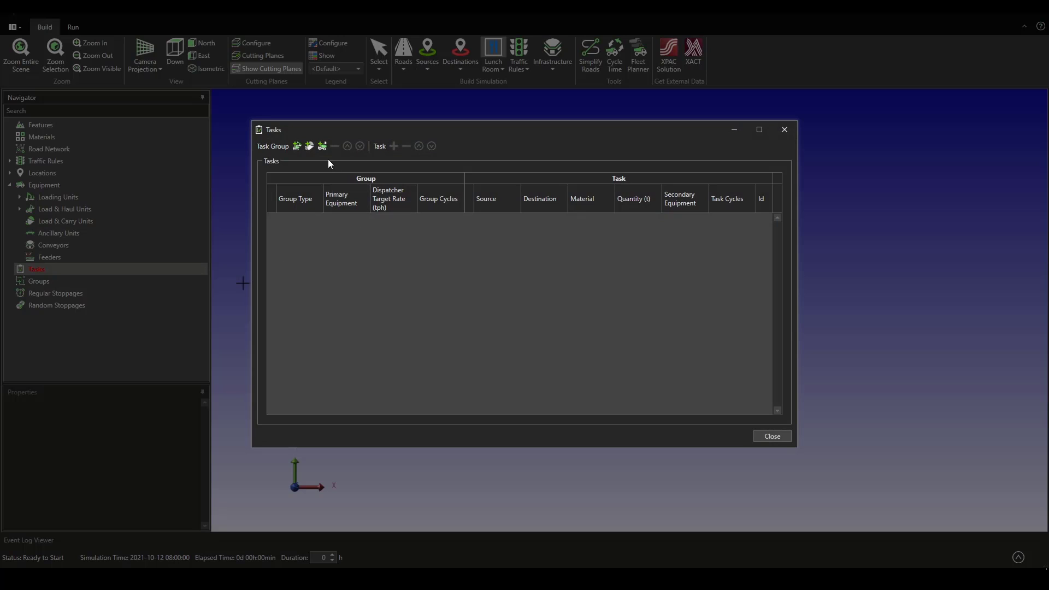
Create Loader 01's Load & Haul tasks: Copper Ore to Destination 01, Other to Destination 02
{"action": "left_click", "coordinate": [394, 146]}
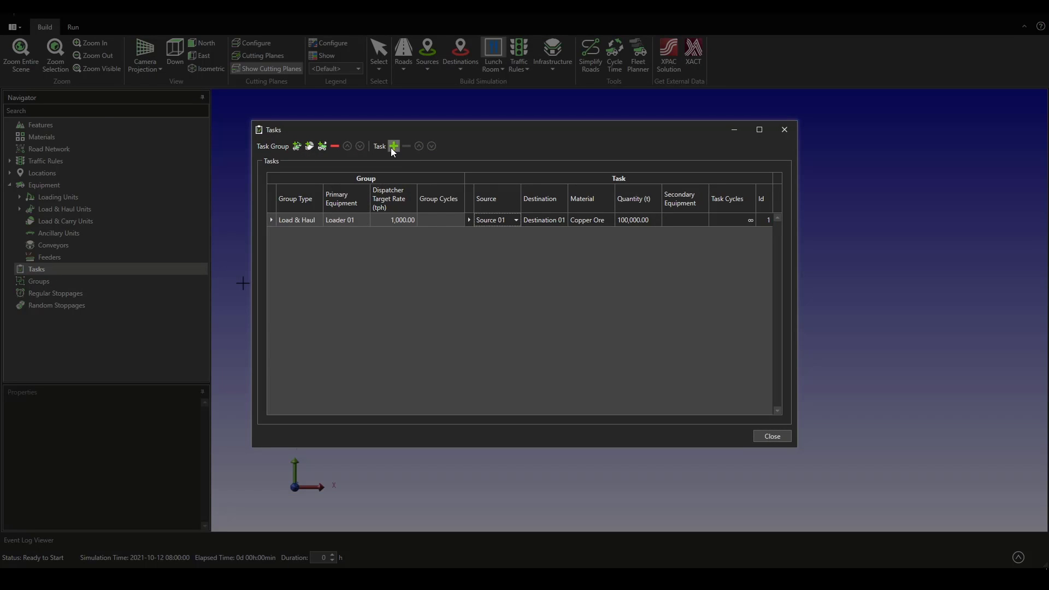
{"action": "left_click", "coordinate": [394, 146]}
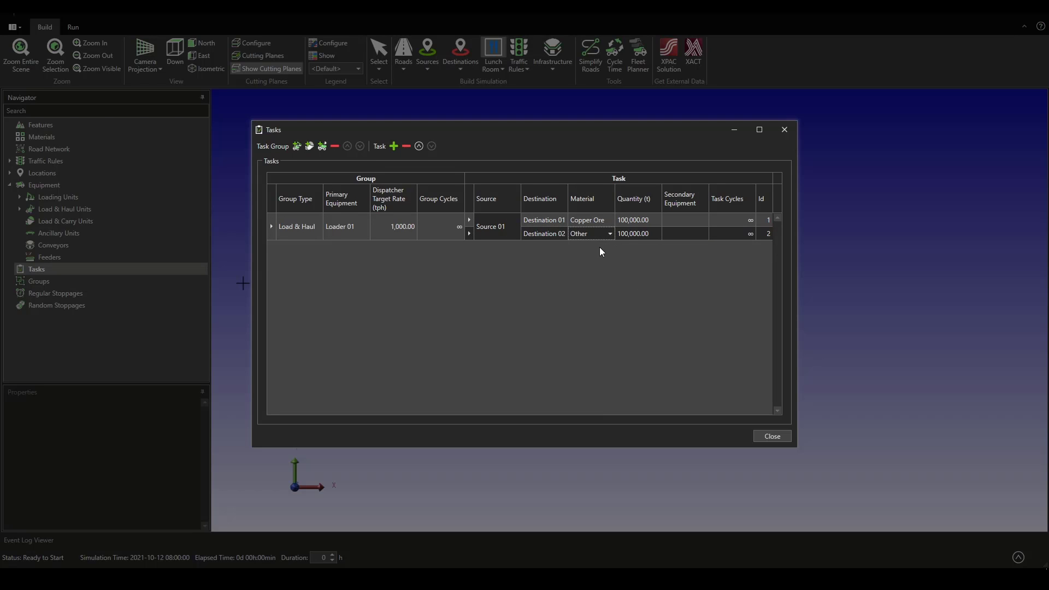
{"action": "mouse_move", "coordinate": [652, 239]}
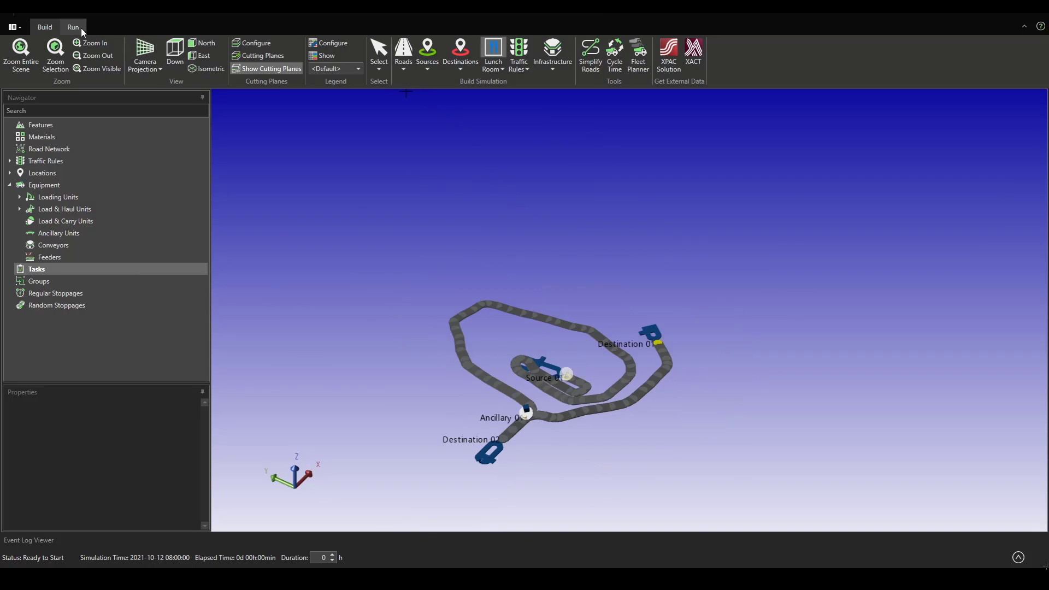
Run the simulation to 1 h 45 min, stop it, and return to the Build tab
{"action": "left_click", "coordinate": [73, 27]}
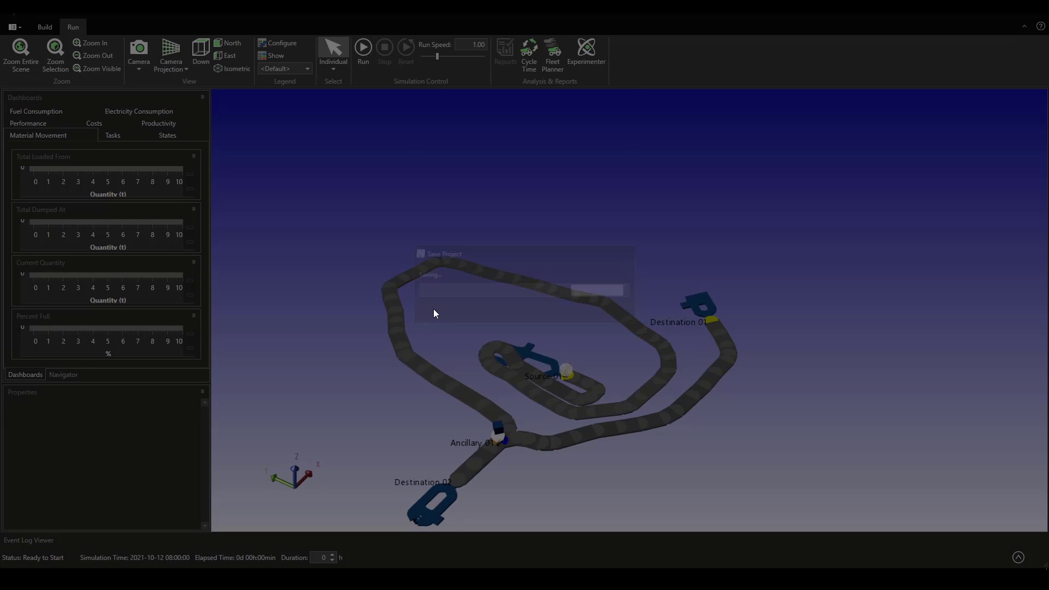
{"action": "left_click", "coordinate": [363, 47]}
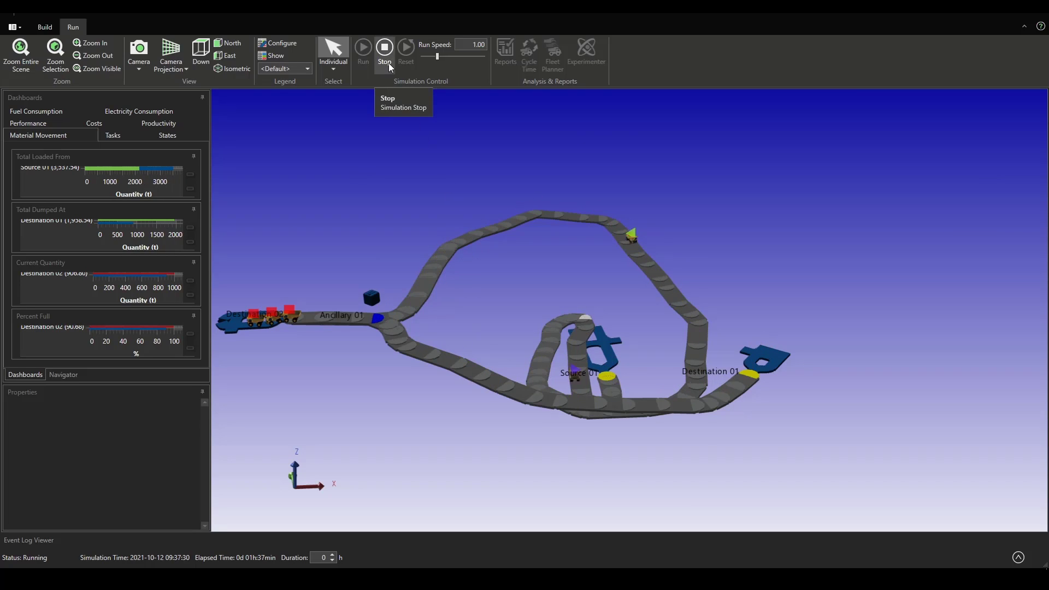
{"action": "left_click", "coordinate": [385, 47]}
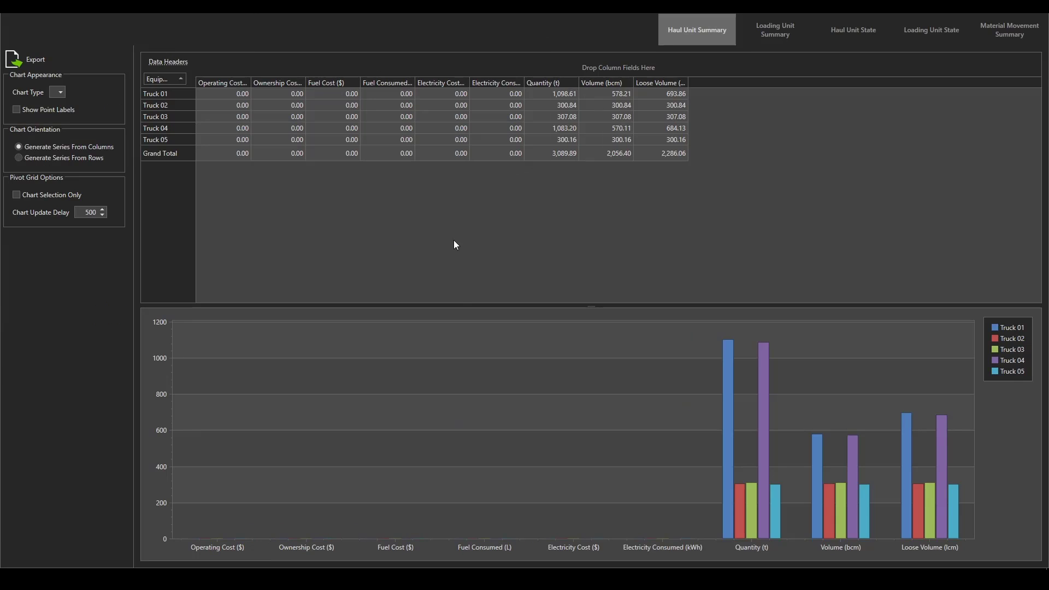
{"action": "left_click", "coordinate": [774, 29]}
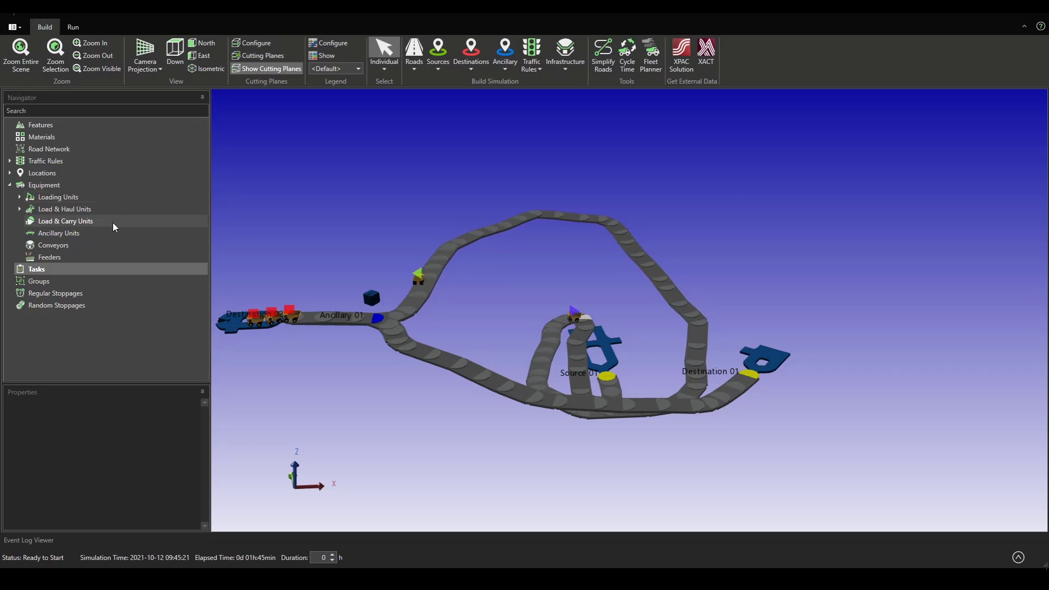
{"action": "mouse_move", "coordinate": [97, 263]}
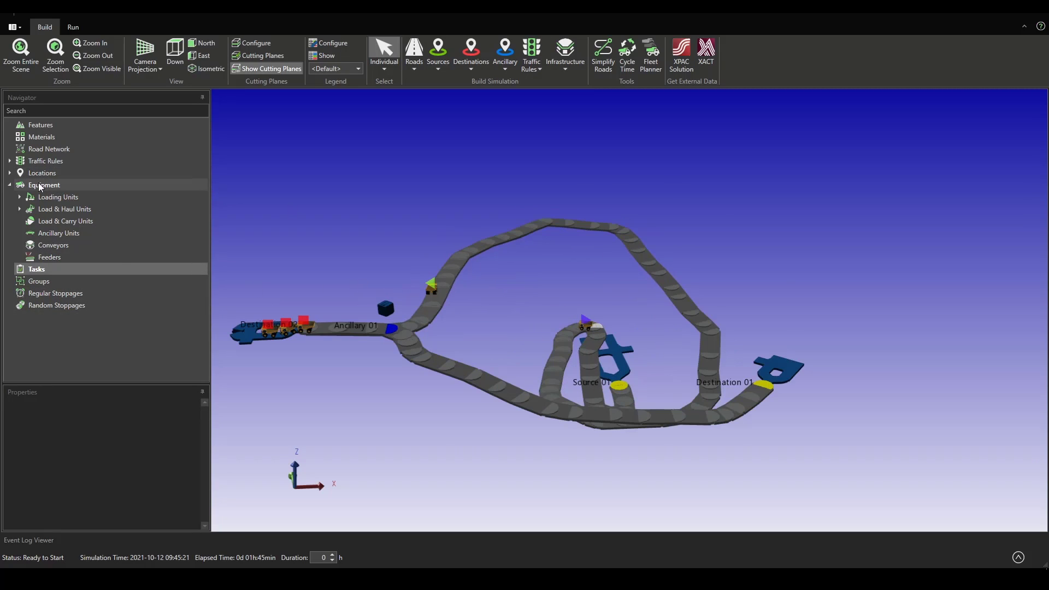
Expand Load & Haul Units and open its settings to view the 793 F truck costs
{"action": "left_click", "coordinate": [65, 209]}
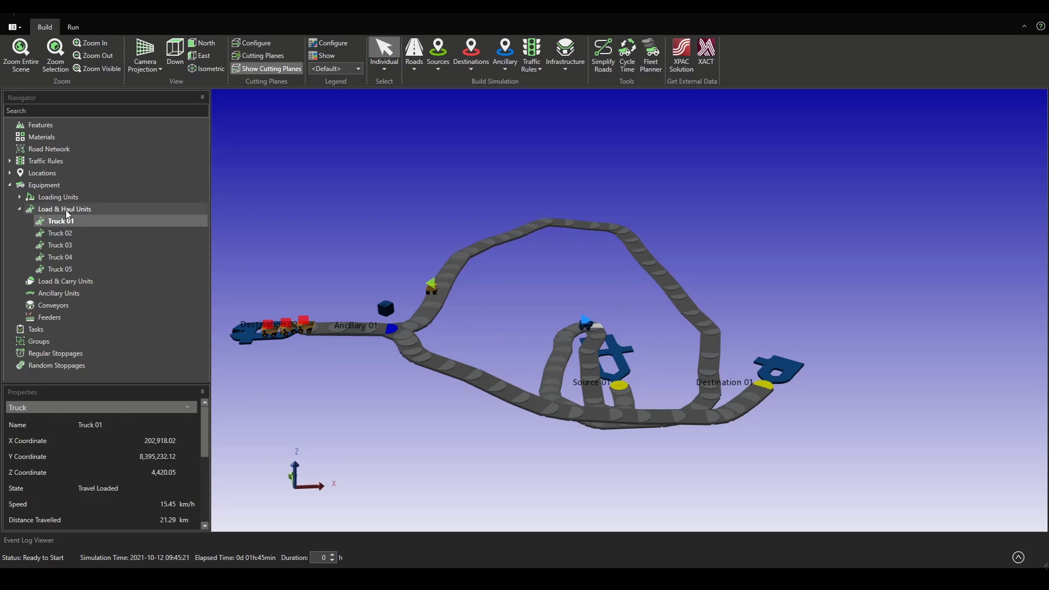
{"action": "left_click", "coordinate": [66, 209]}
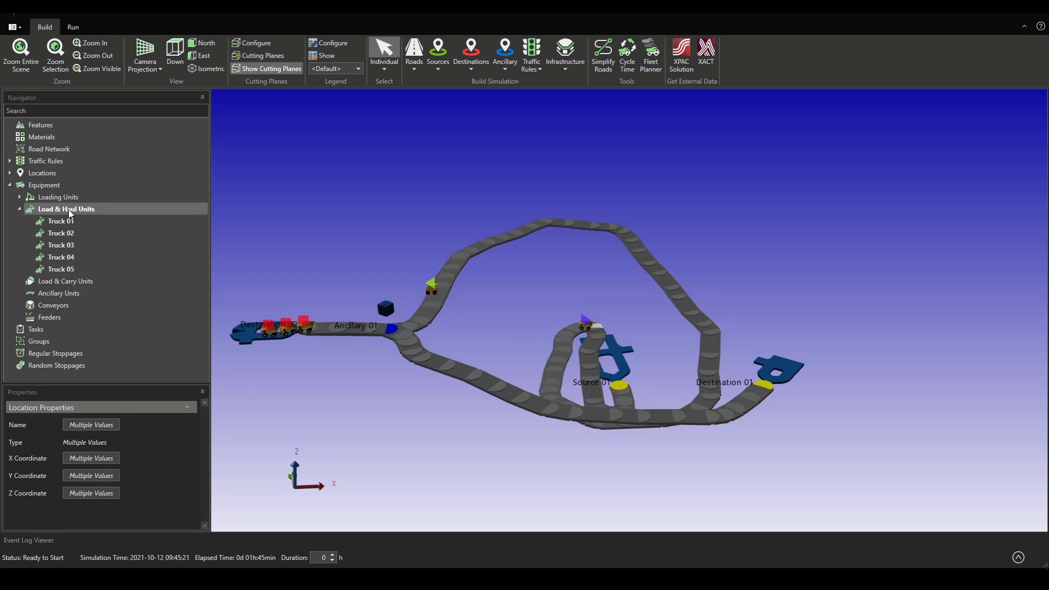
{"action": "double_click", "coordinate": [65, 209]}
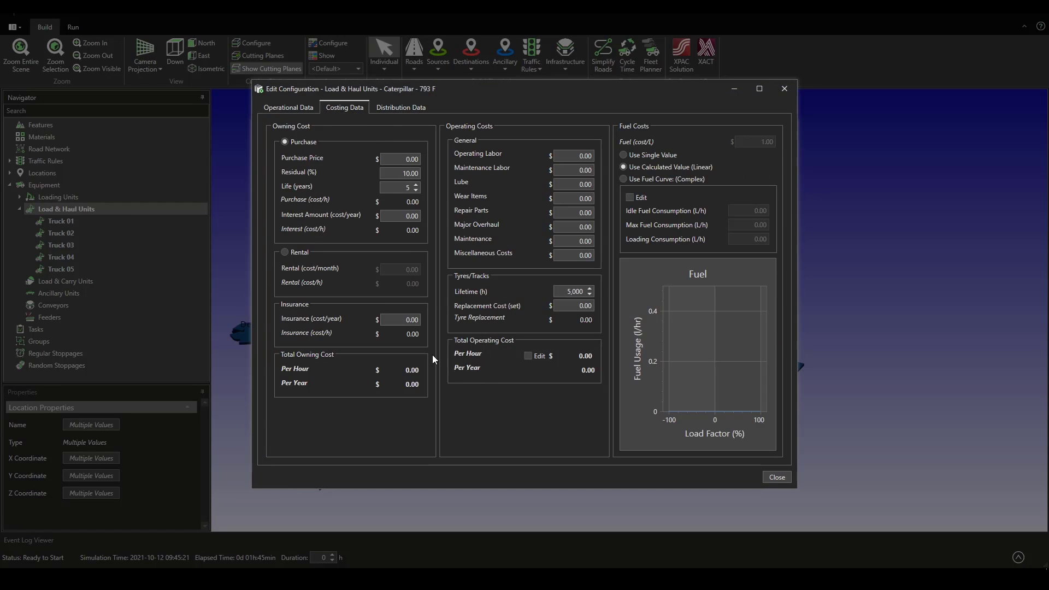
{"action": "mouse_move", "coordinate": [680, 422]}
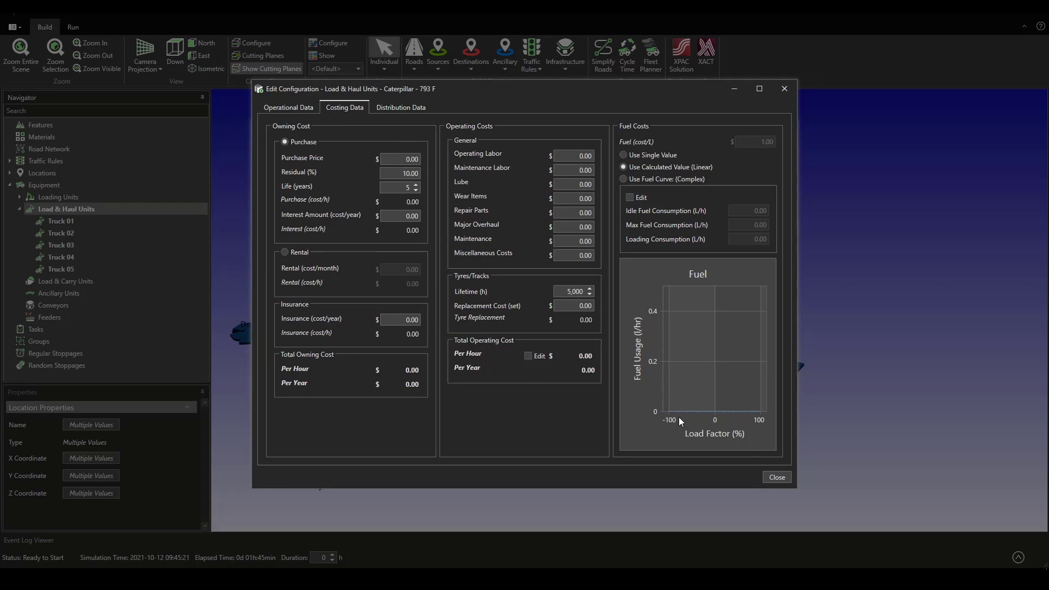
Close the 793 F Edit Configuration dialog and the Load & Haul Units window
{"action": "left_click", "coordinate": [776, 476]}
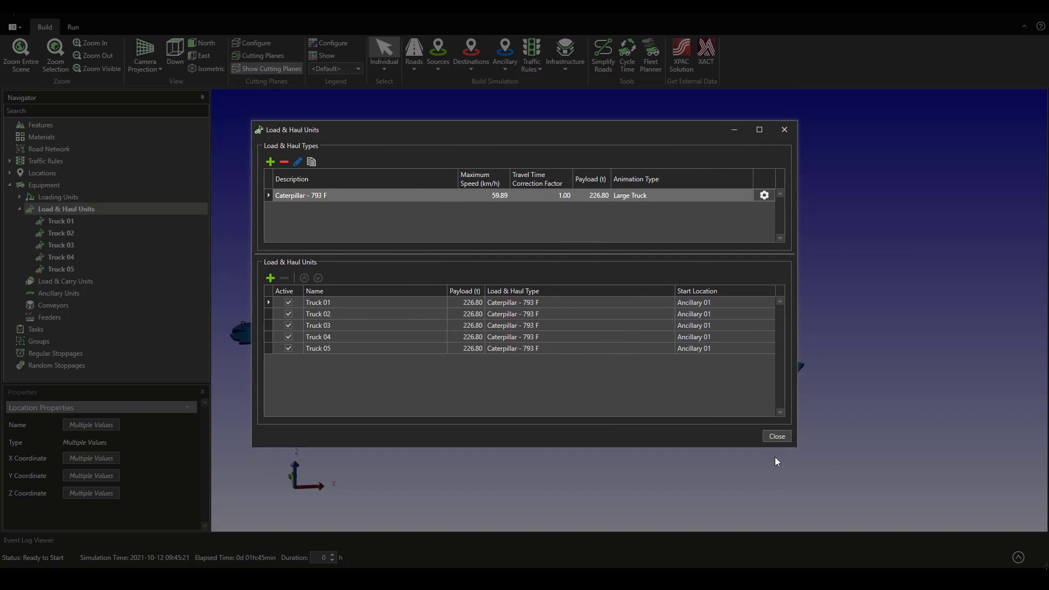
{"action": "left_click", "coordinate": [776, 436]}
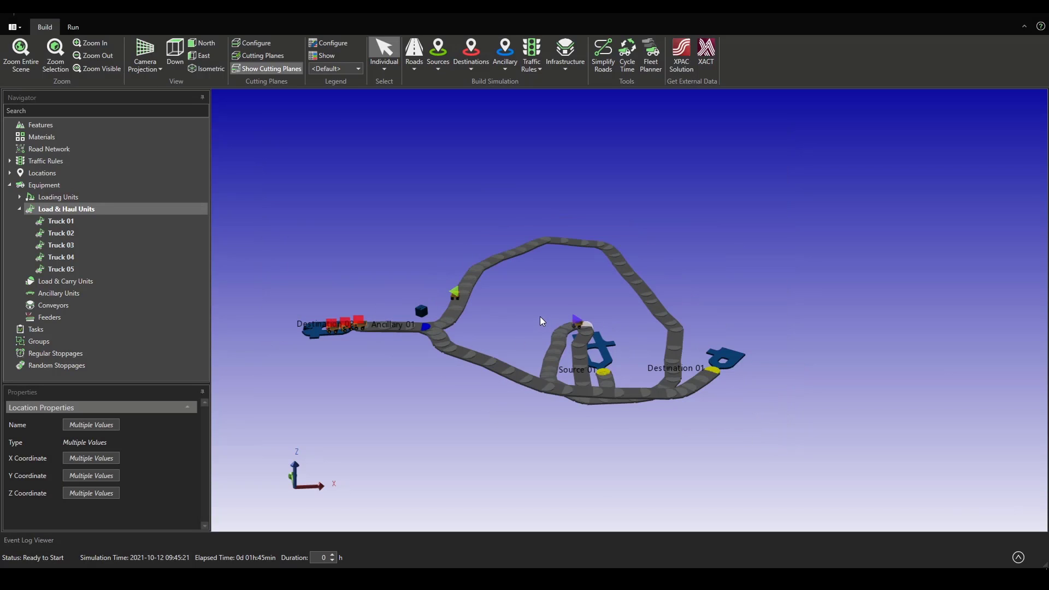